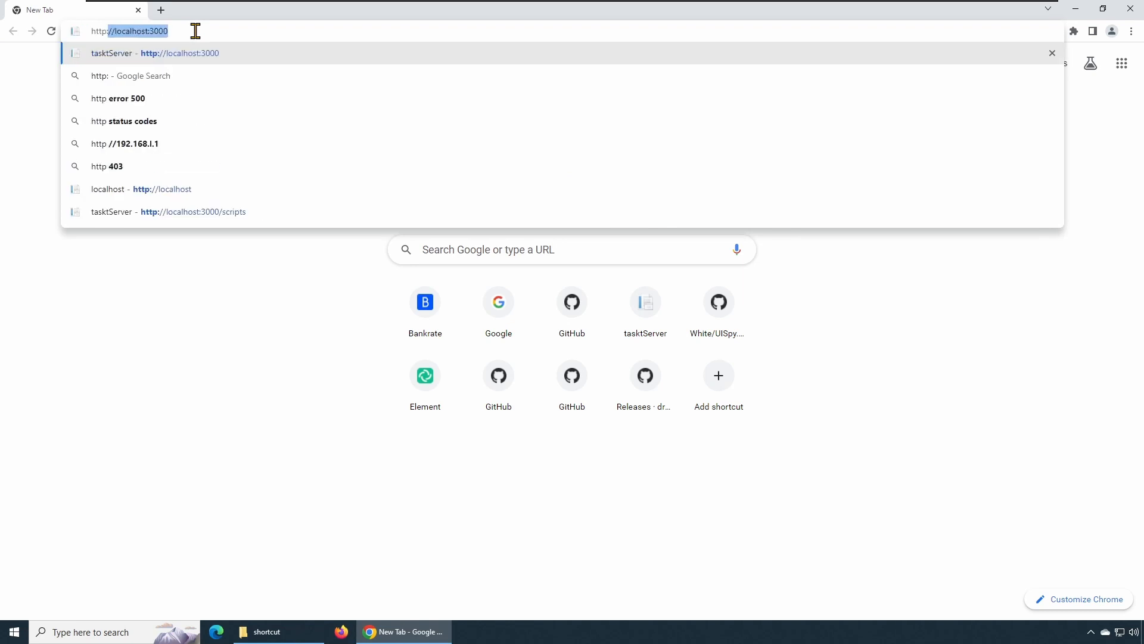
Step: Go to the taskt uob site at rcktrncn.github.io/taskt-uob and open its Install page
{"action": "type", "text": "http://rcktrncn.gith"}
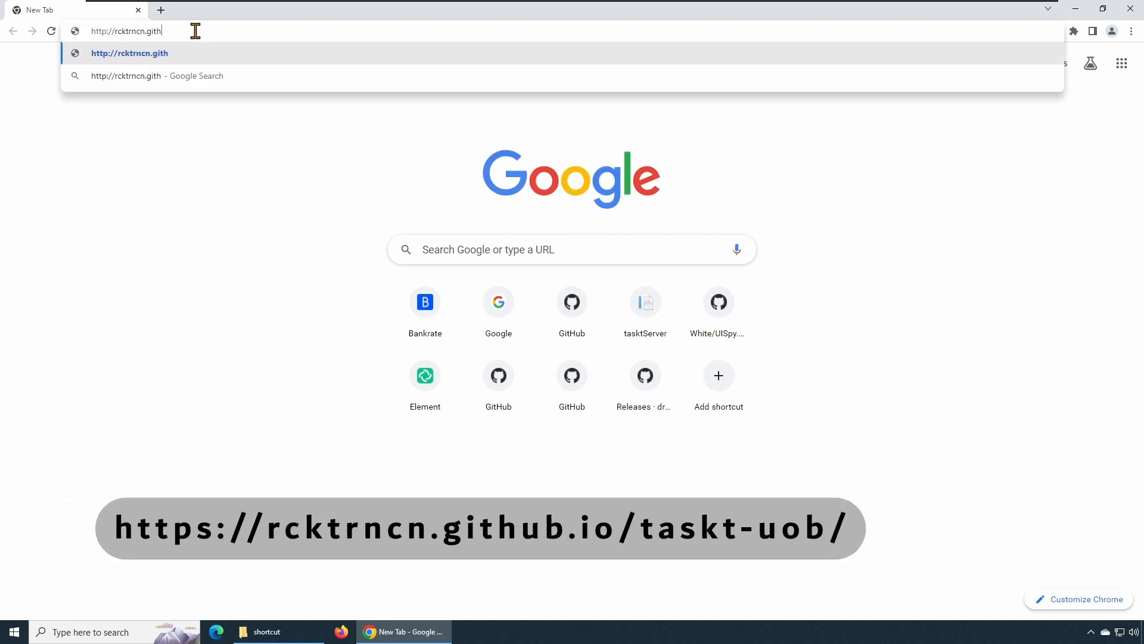
{"action": "type", "text": "ub.io/task"}
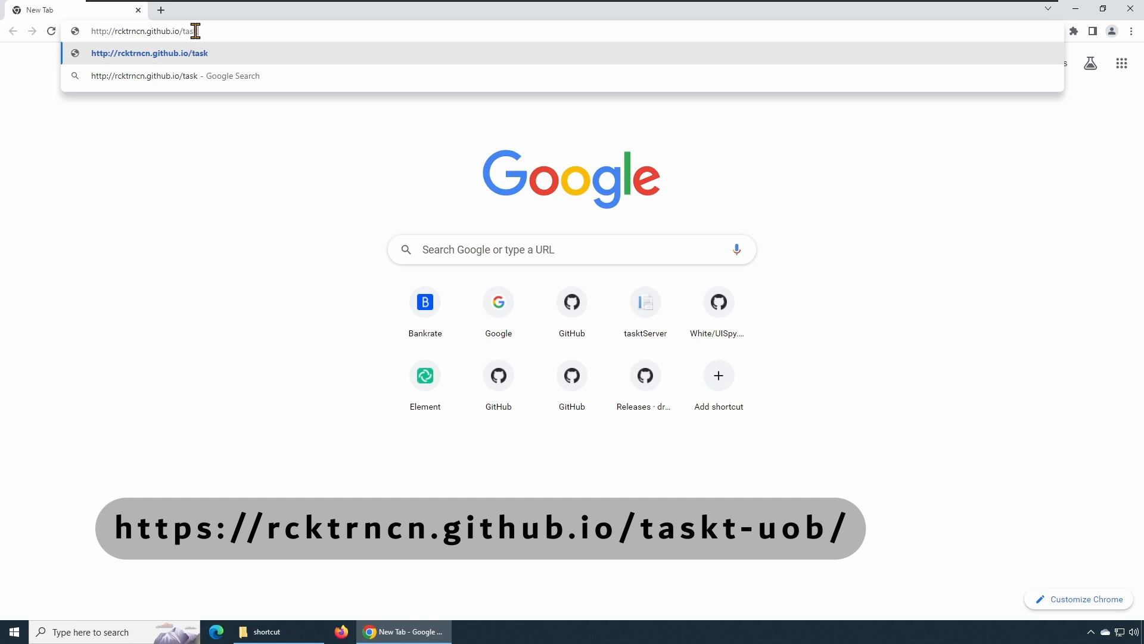
{"action": "type", "text": "t-uob/"}
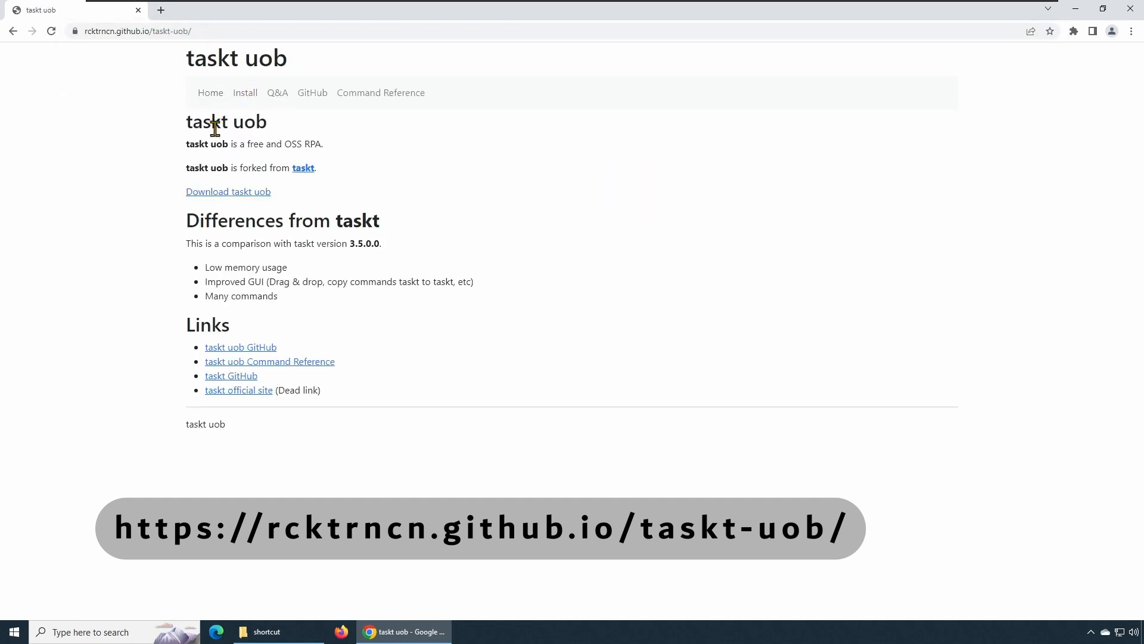
{"action": "mouse_move", "coordinate": [245, 93]}
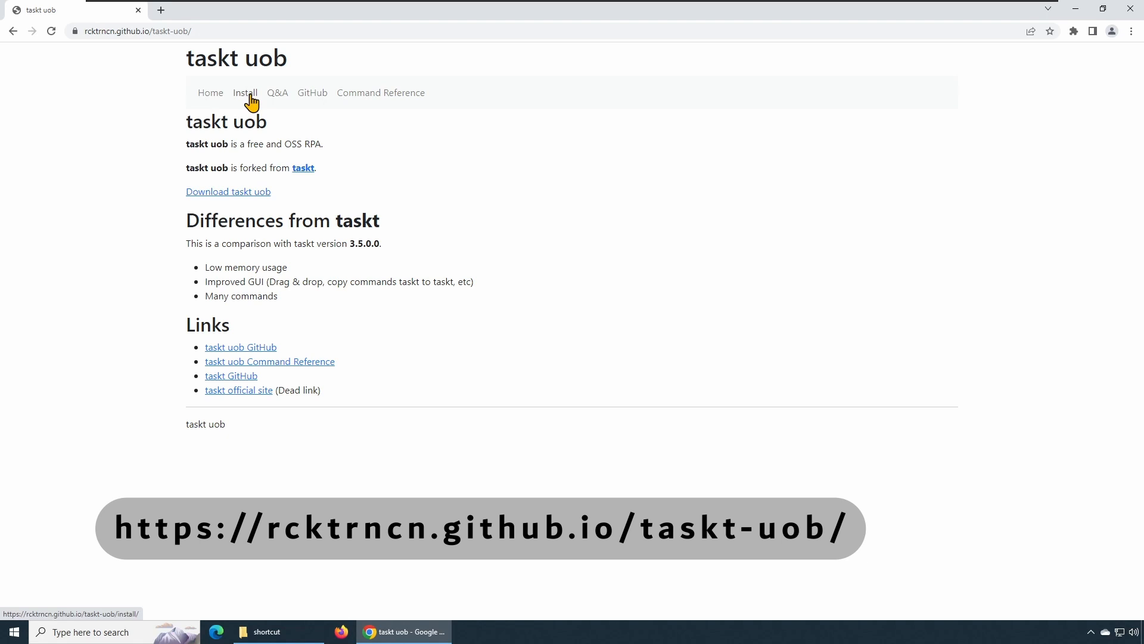
{"action": "left_click", "coordinate": [245, 93]}
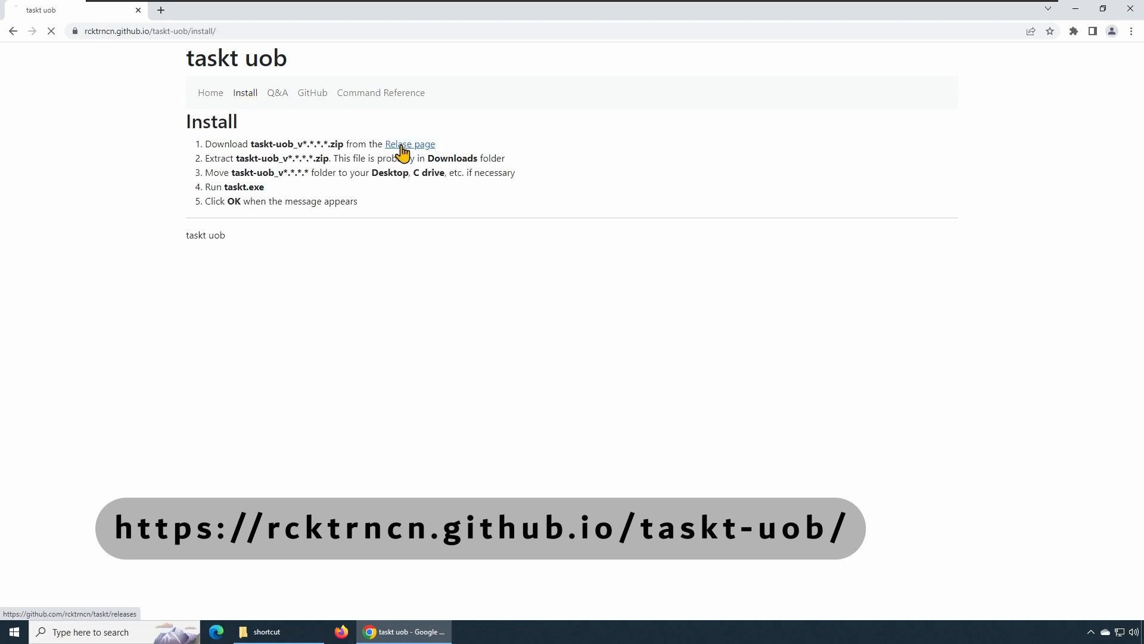
Step: Browse the rcktrncn/taskt GitHub releases list, including the v3.5.1.47 pre-release
{"action": "left_click", "coordinate": [410, 143]}
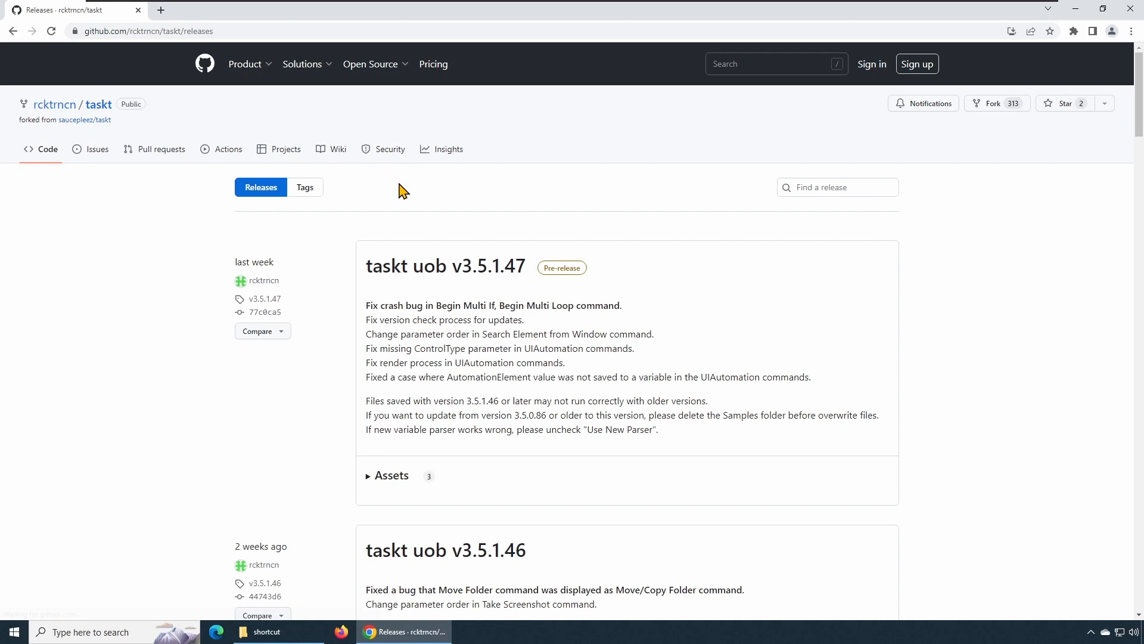
{"action": "mouse_move", "coordinate": [420, 367]}
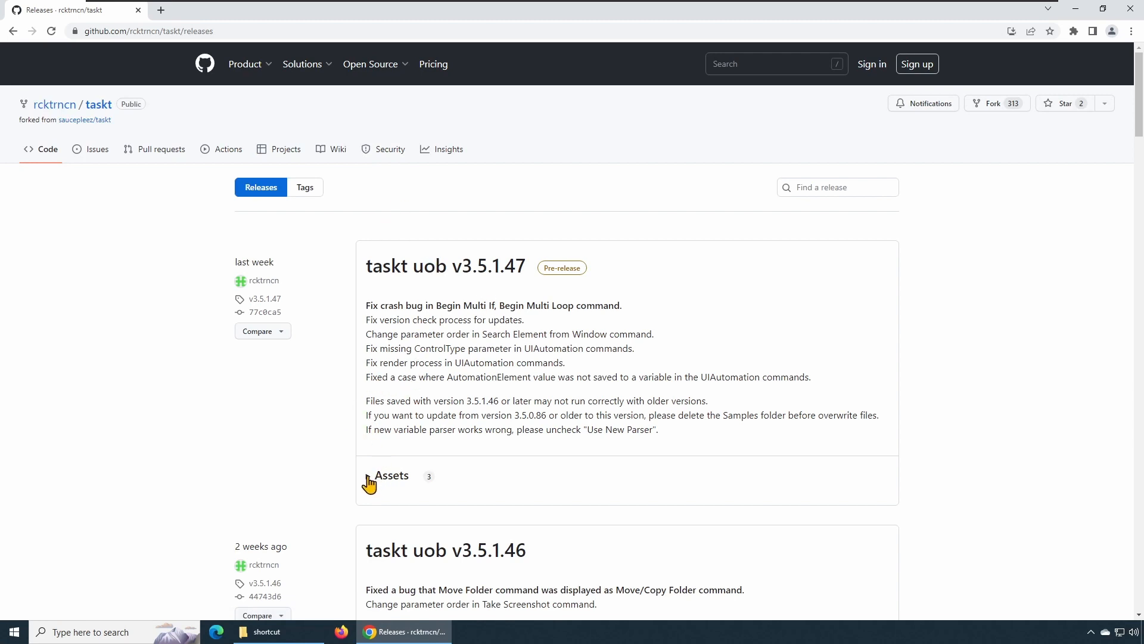
{"action": "scroll", "scroll_direction": "down", "scroll_amount": 3}
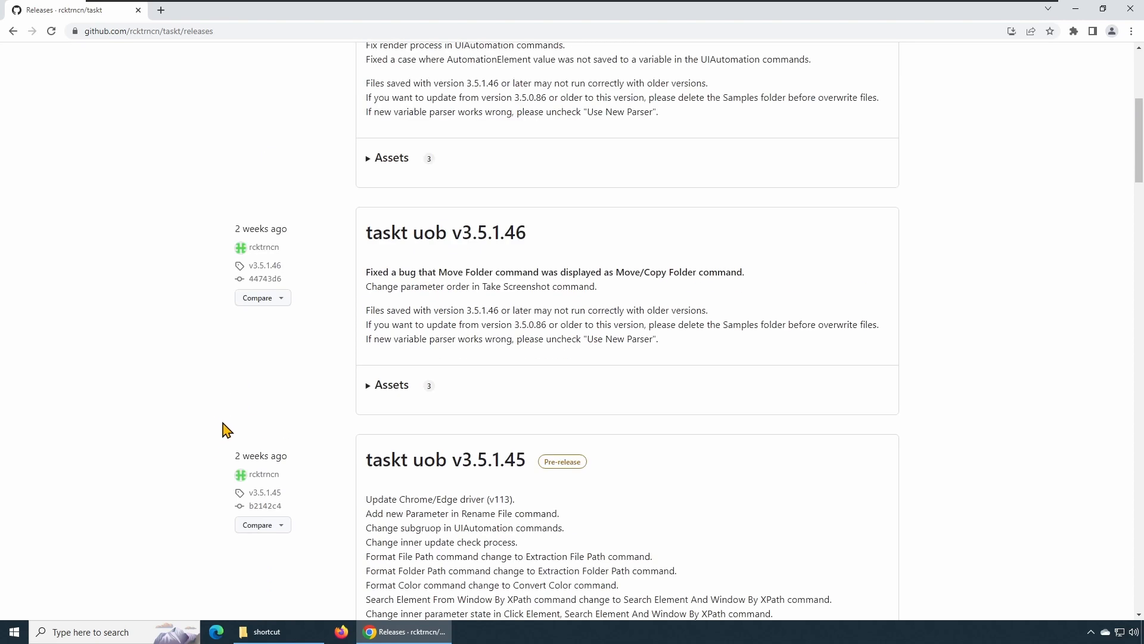
{"action": "scroll", "scroll_direction": "up", "scroll_amount": 3}
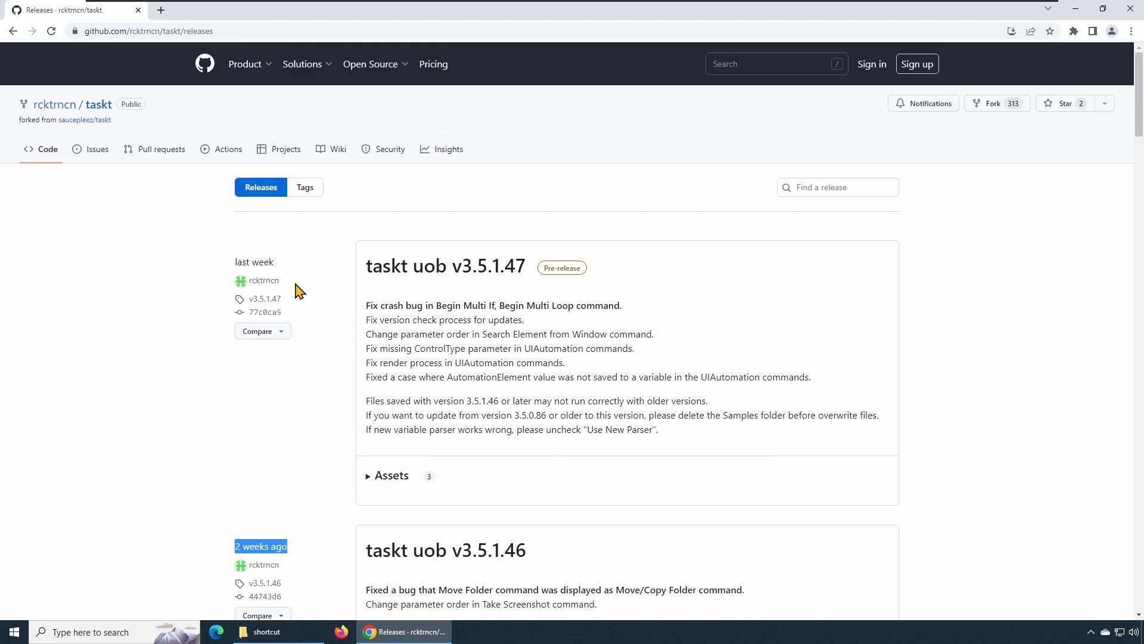
{"action": "mouse_move", "coordinate": [230, 364]}
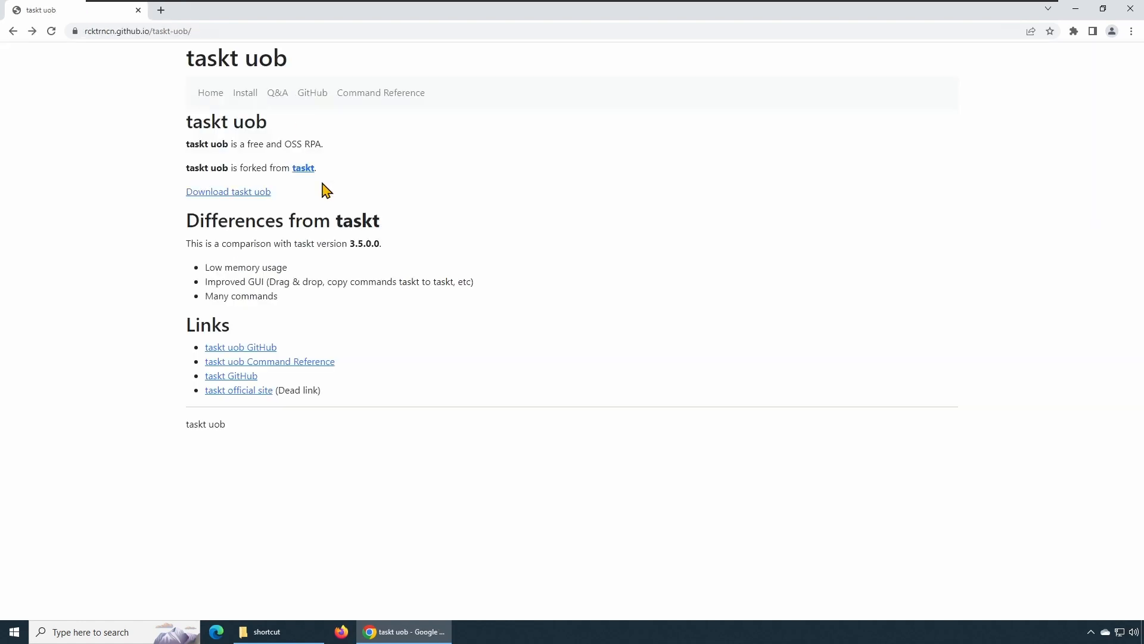
Step: View the saucepleez/taskt repository in a new tab and confirm its latest release is v3.5.0.0
{"action": "left_click", "coordinate": [302, 168]}
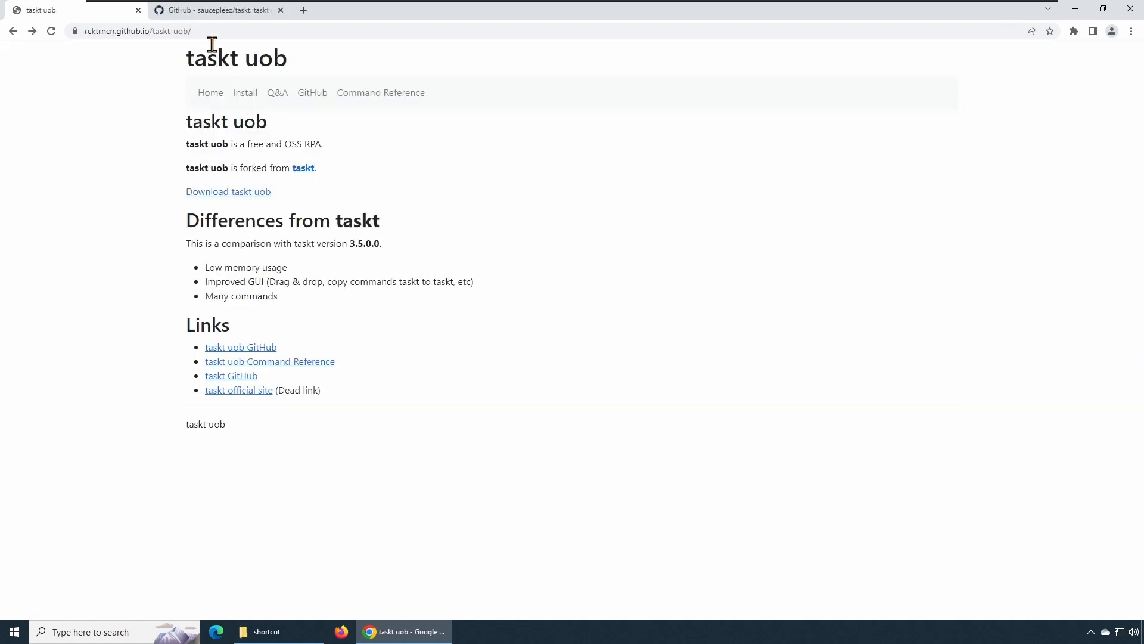
{"action": "left_click", "coordinate": [214, 9]}
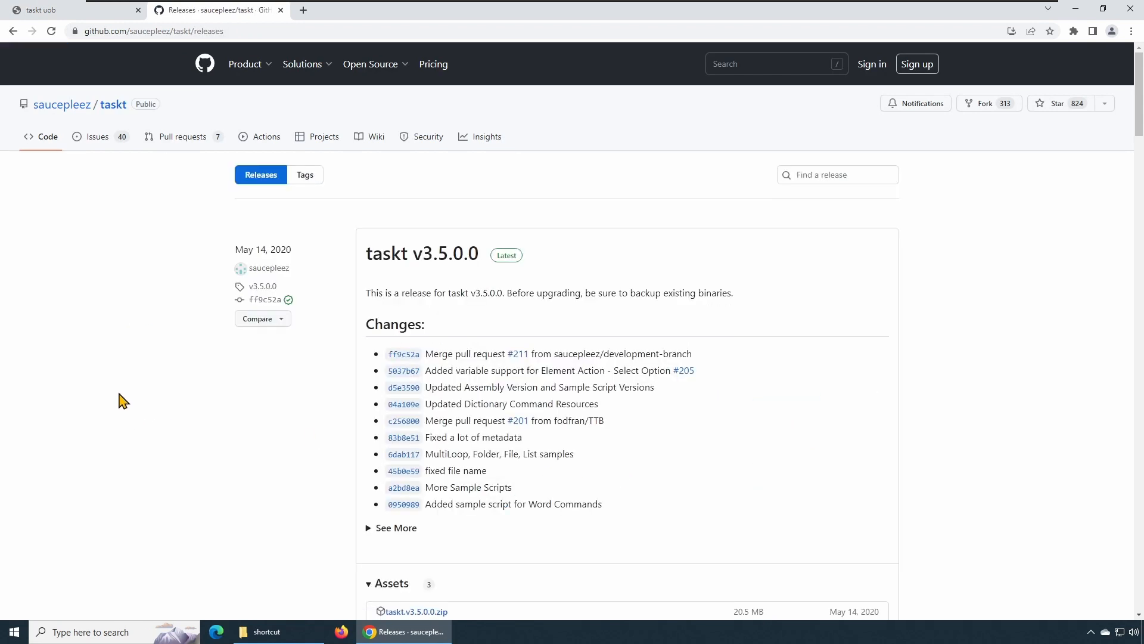
{"action": "mouse_move", "coordinate": [128, 371]}
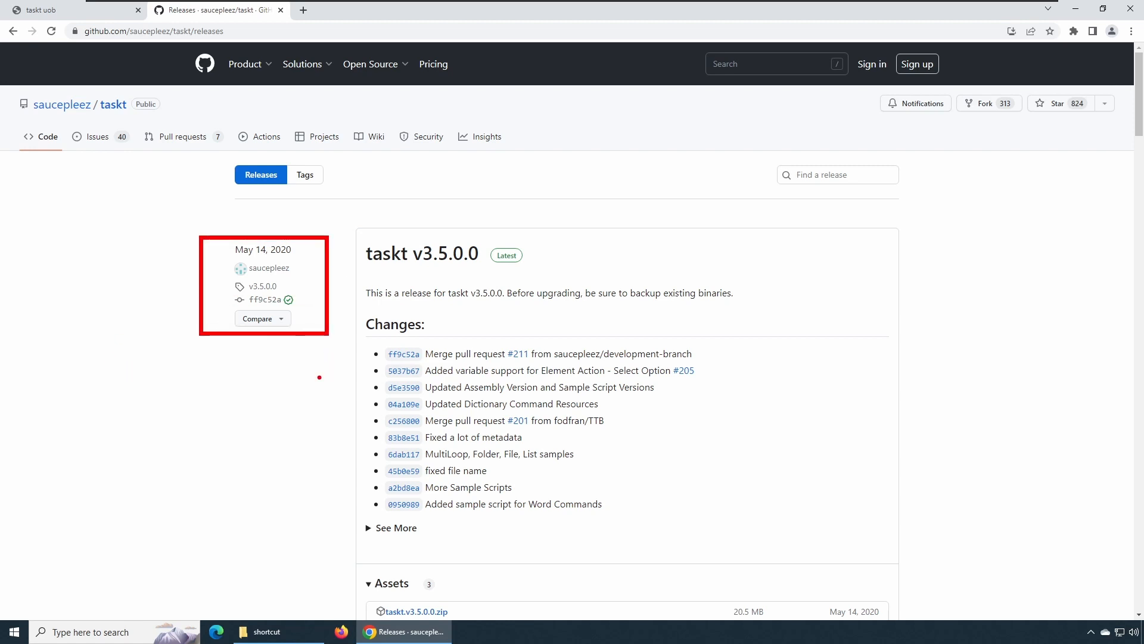
{"action": "mouse_move", "coordinate": [295, 384]}
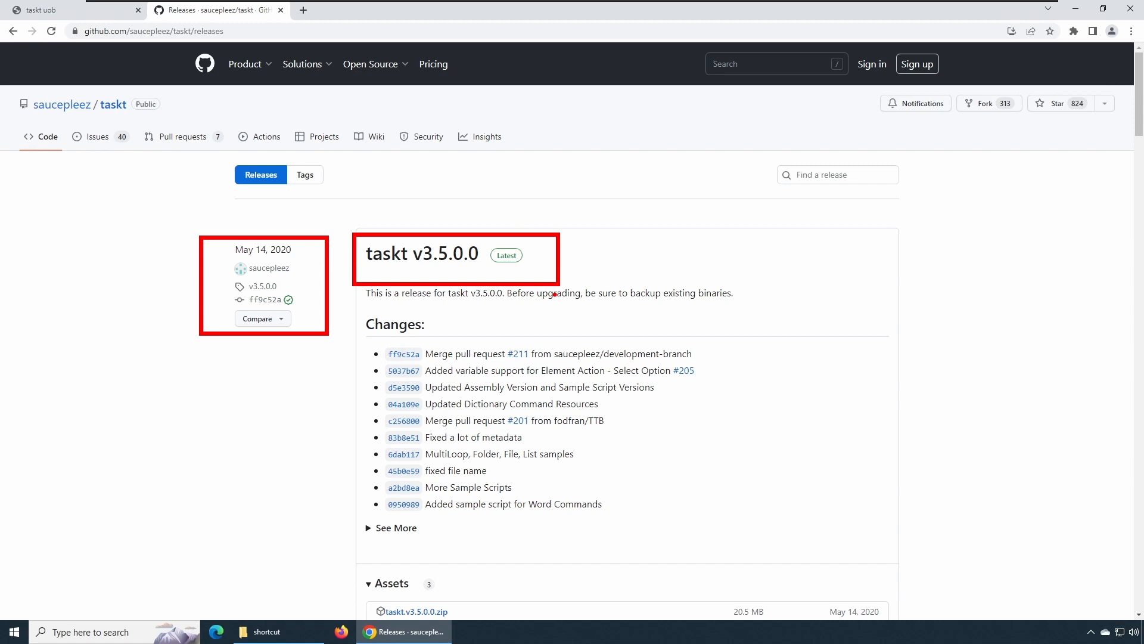
{"action": "mouse_move", "coordinate": [626, 485]}
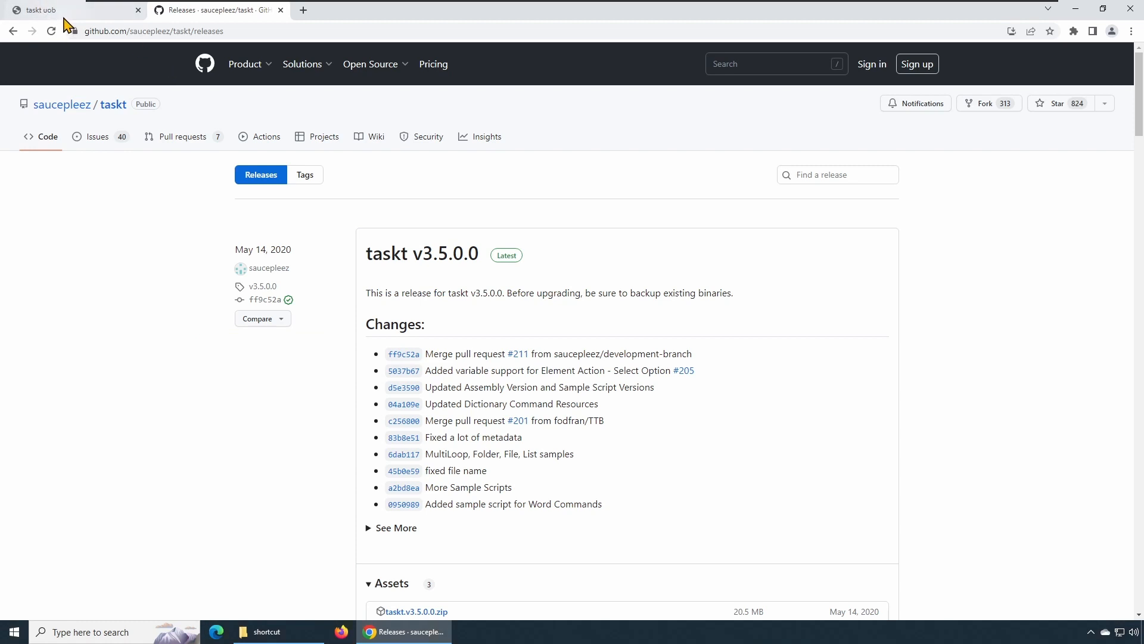
{"action": "mouse_move", "coordinate": [384, 410]}
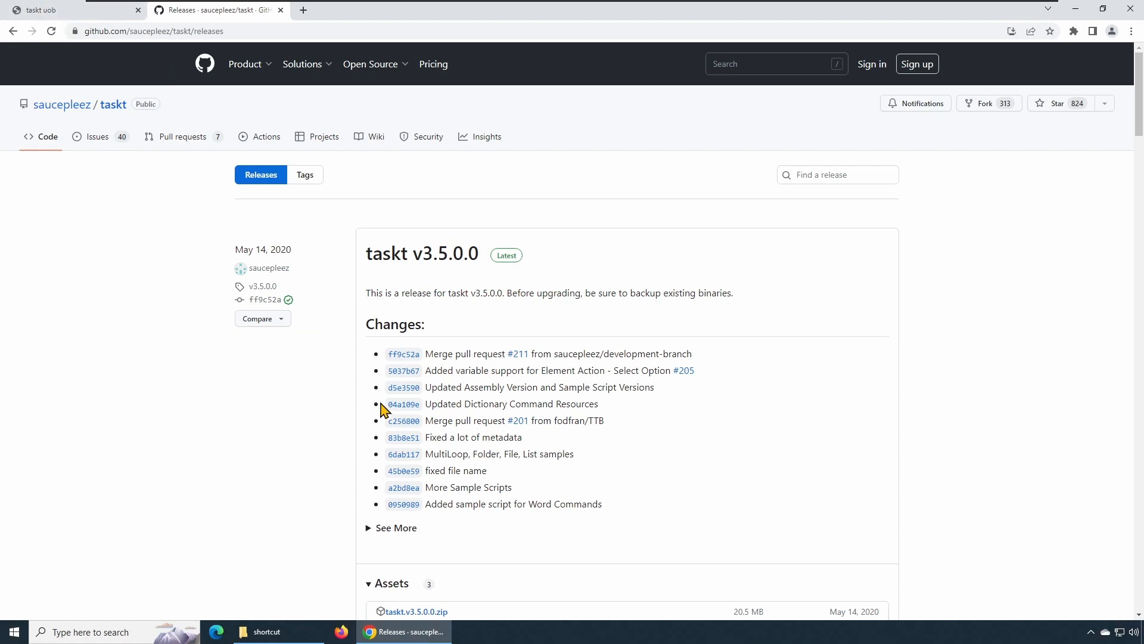
{"action": "mouse_move", "coordinate": [385, 388]}
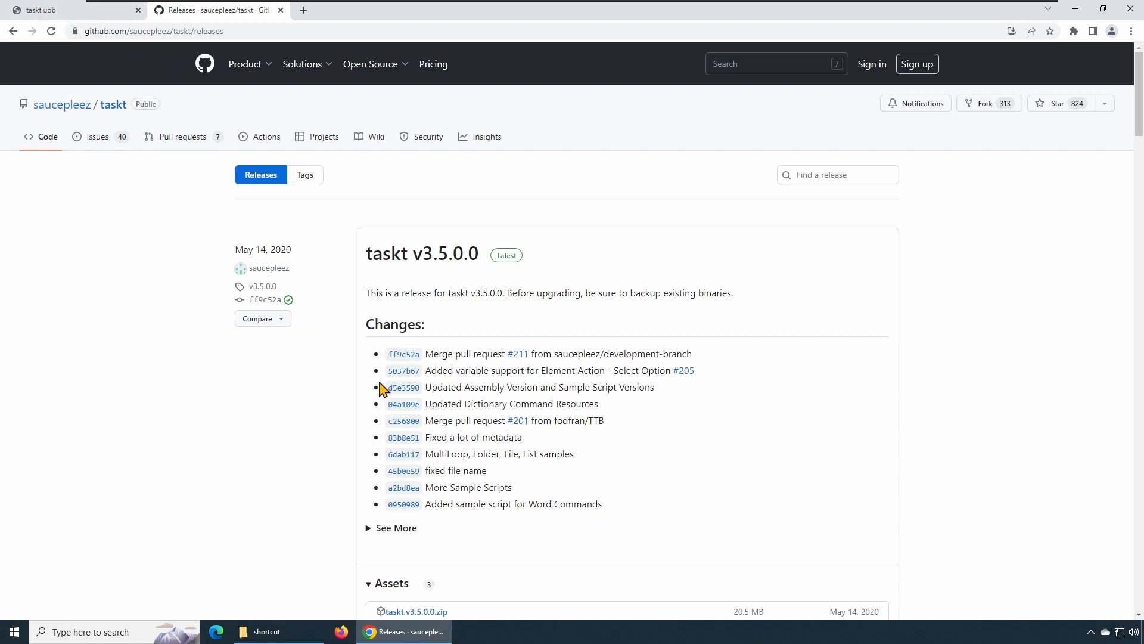
{"action": "mouse_move", "coordinate": [168, 227]}
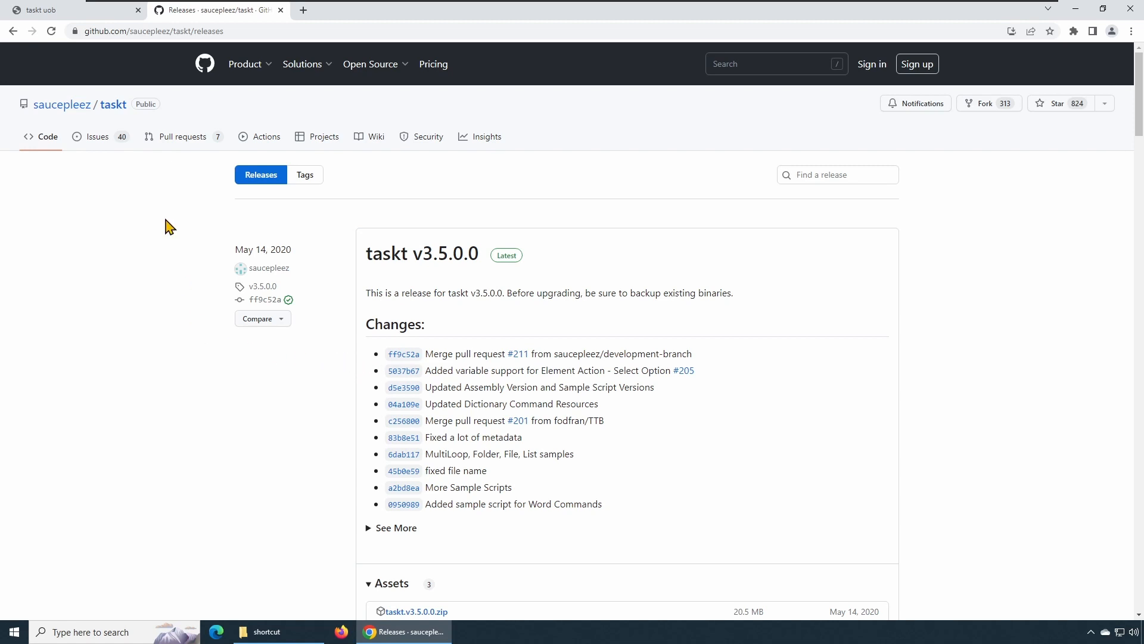
{"action": "left_click", "coordinate": [42, 10]}
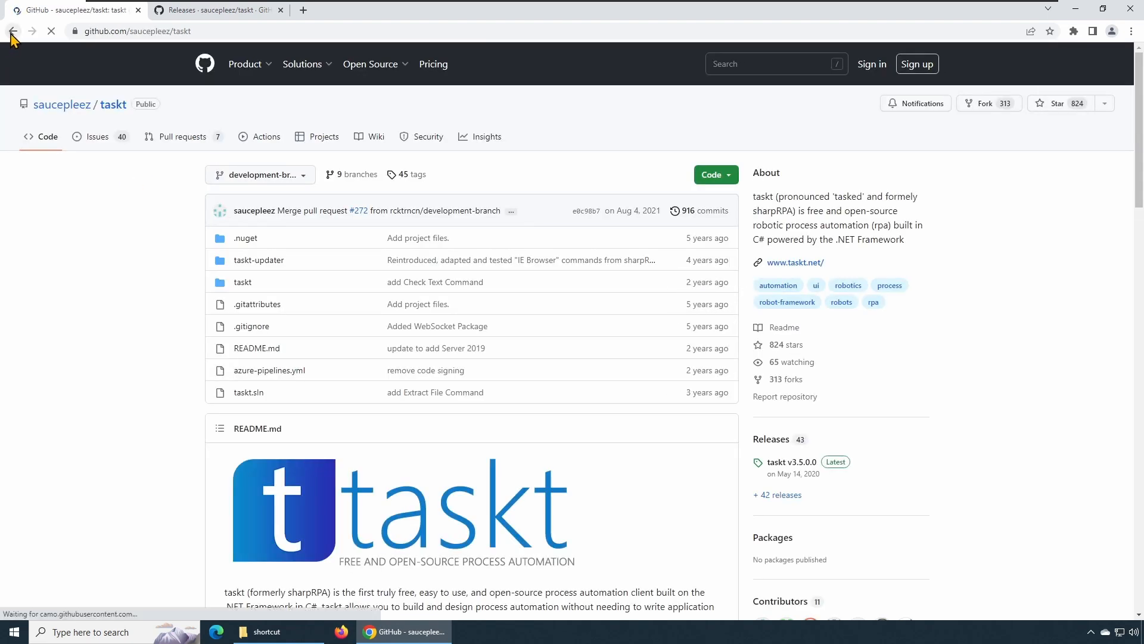
Step: Return to the rcktrncn/taskt releases and show the v3.5.1.47 assets, including taskt-uob_v3.5.1.47.zip
{"action": "left_click", "coordinate": [13, 30]}
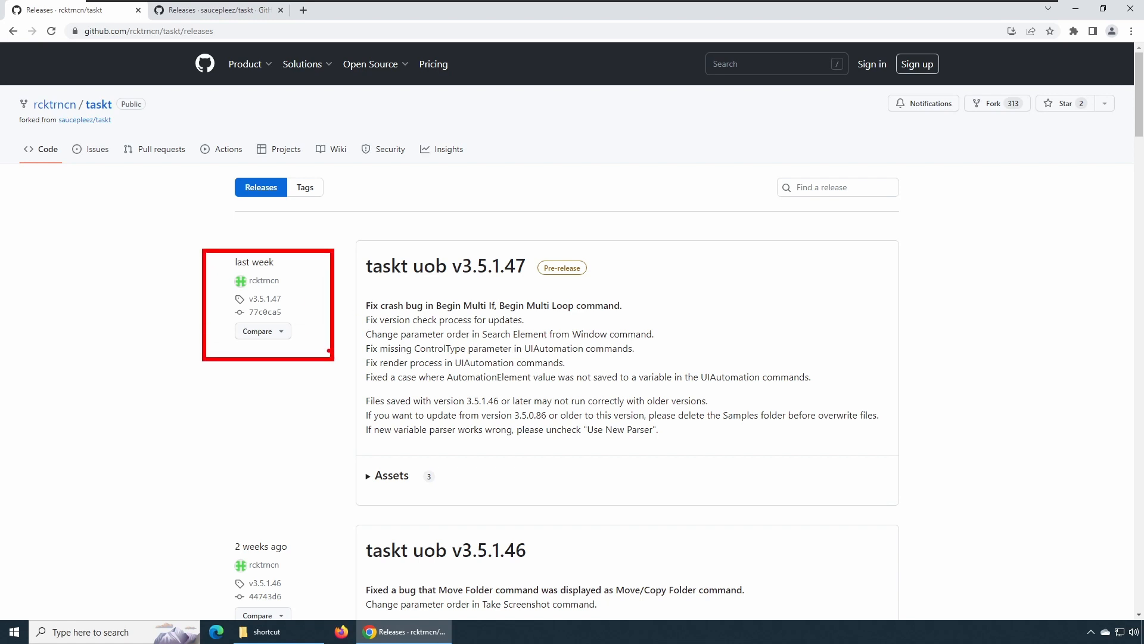
{"action": "mouse_move", "coordinate": [130, 351]}
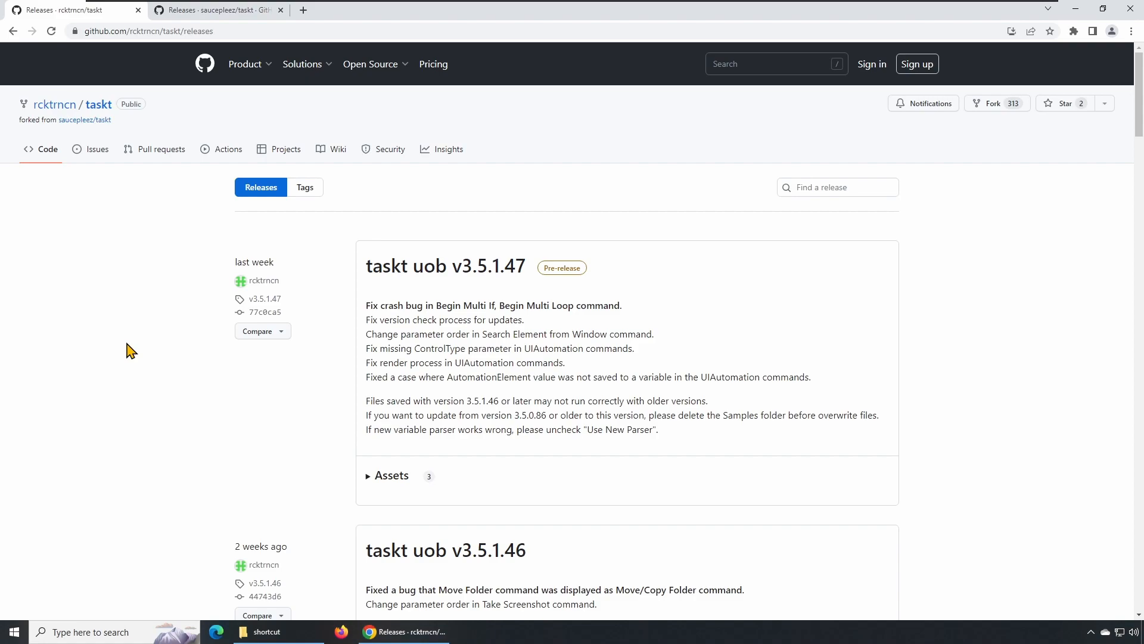
{"action": "mouse_move", "coordinate": [371, 481]}
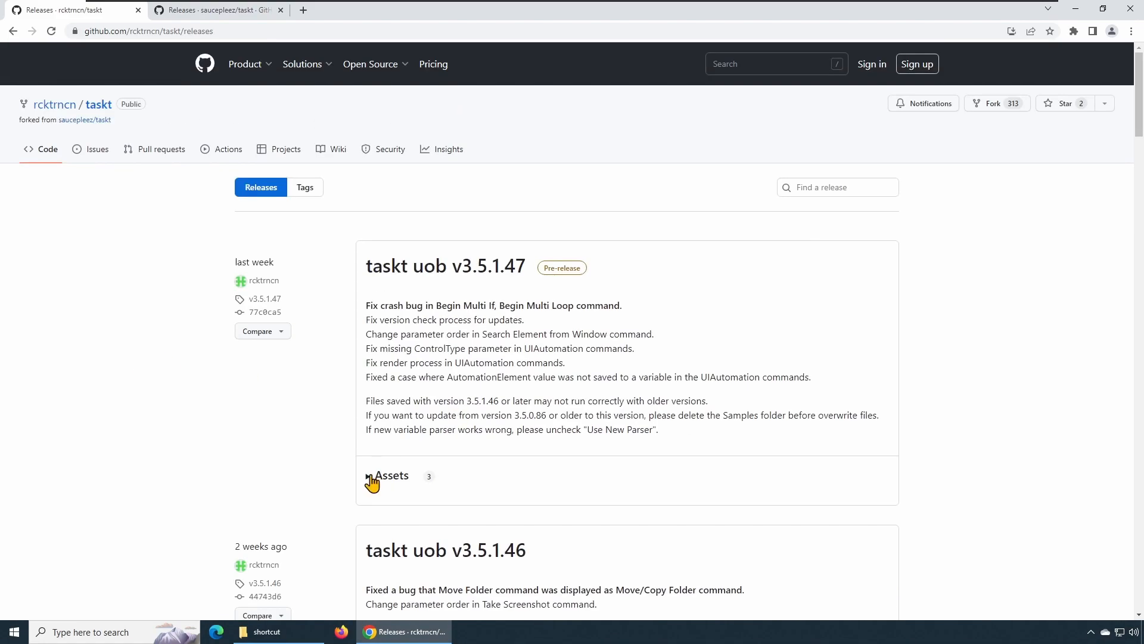
{"action": "scroll", "scroll_direction": "down", "scroll_amount": 3}
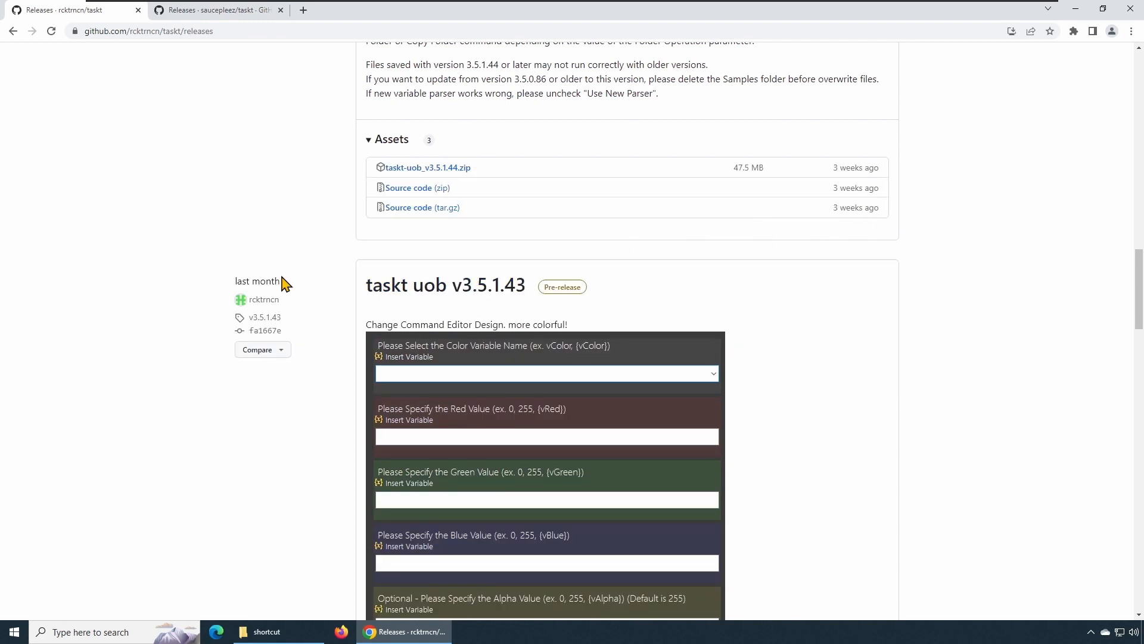
{"action": "scroll", "scroll_direction": "up", "scroll_amount": 3}
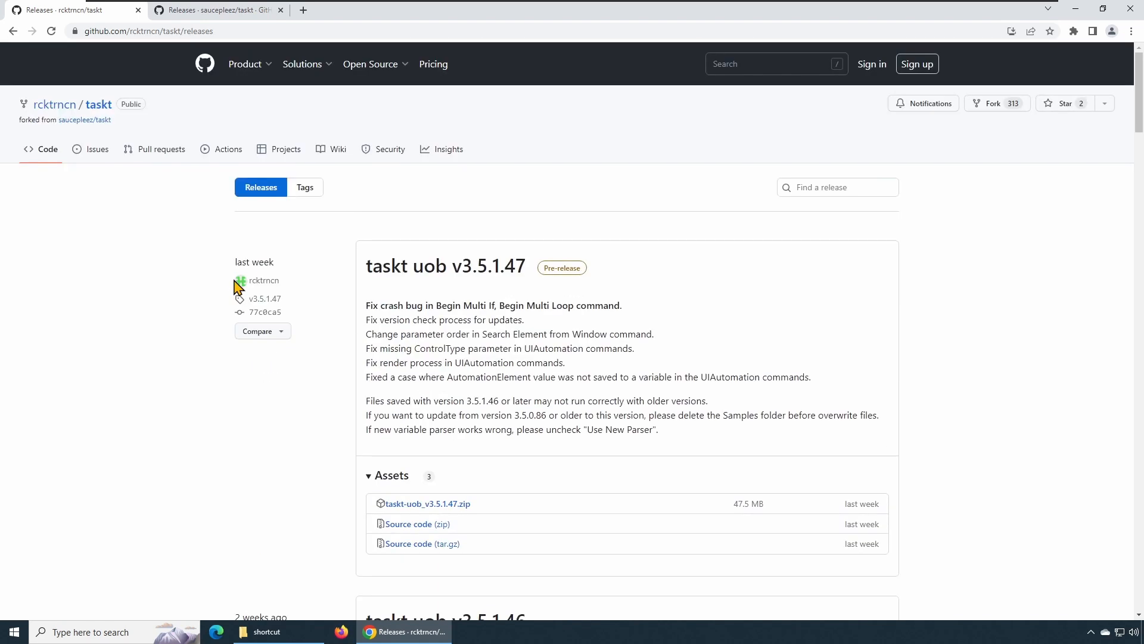
{"action": "mouse_move", "coordinate": [149, 290]}
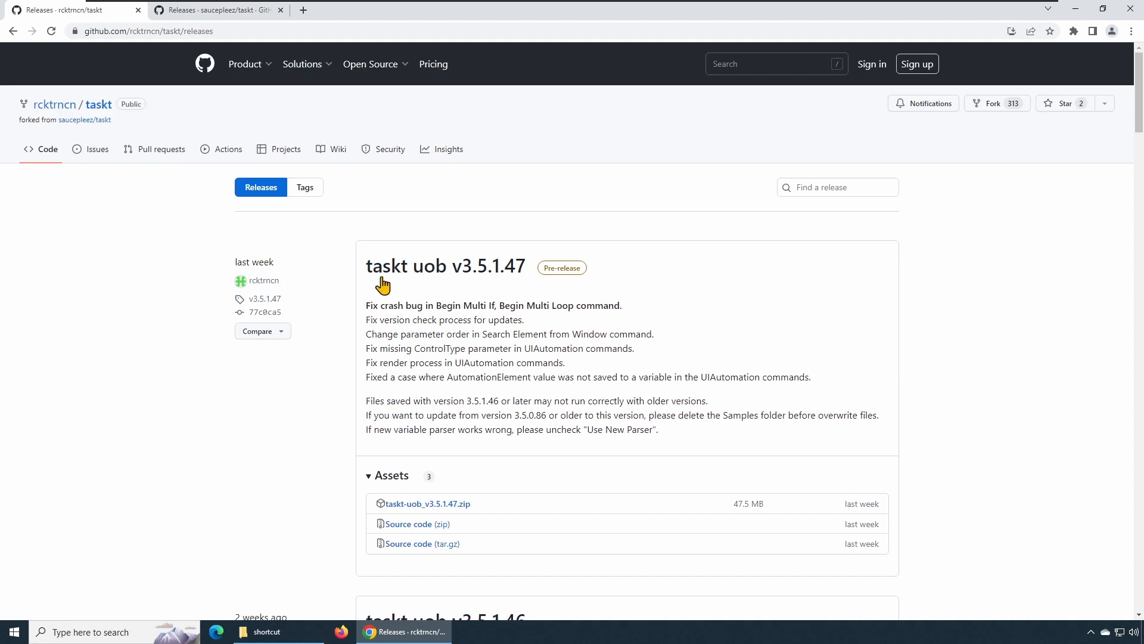
{"action": "mouse_move", "coordinate": [438, 267]}
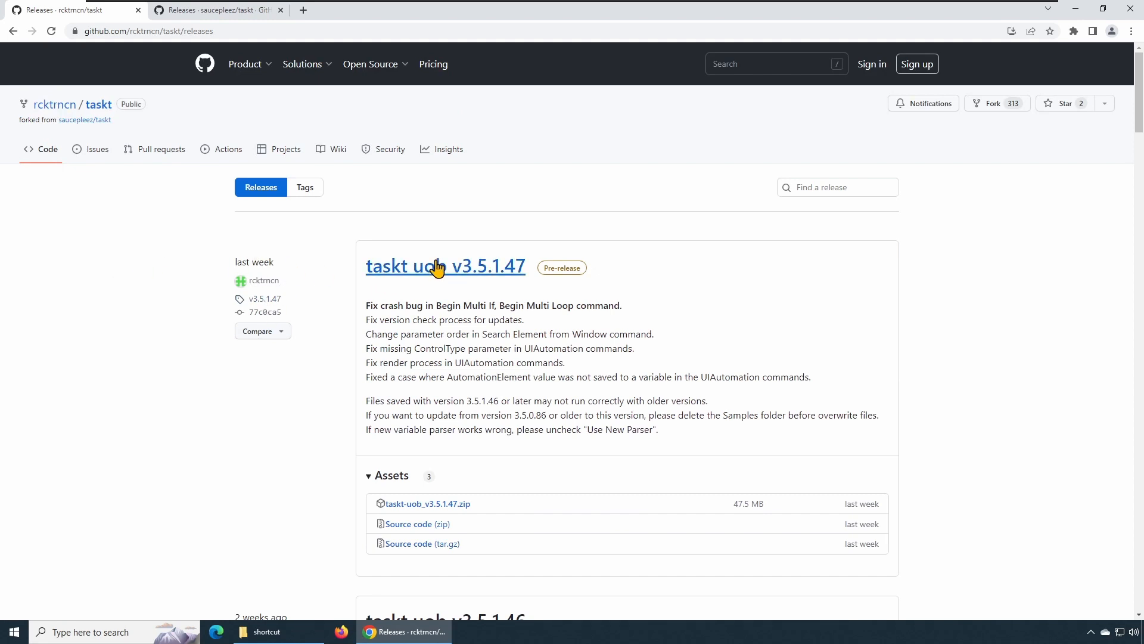
{"action": "mouse_move", "coordinate": [426, 504]}
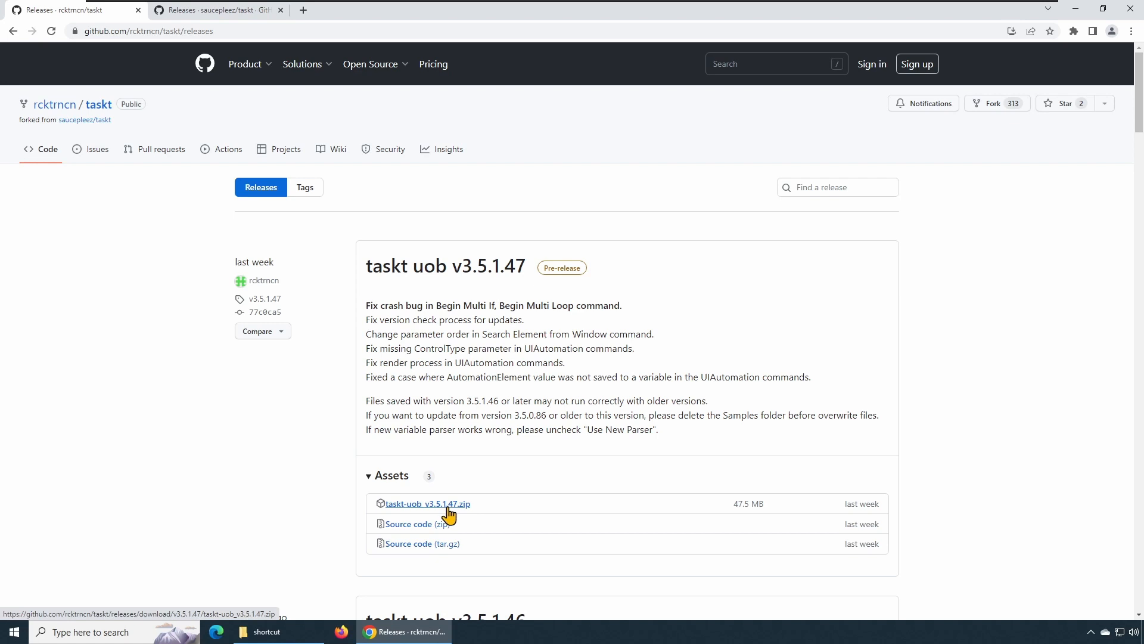
Step: Download taskt-uob_v3.5.1.47.zip and show it in the Downloads folder
{"action": "left_click", "coordinate": [426, 504]}
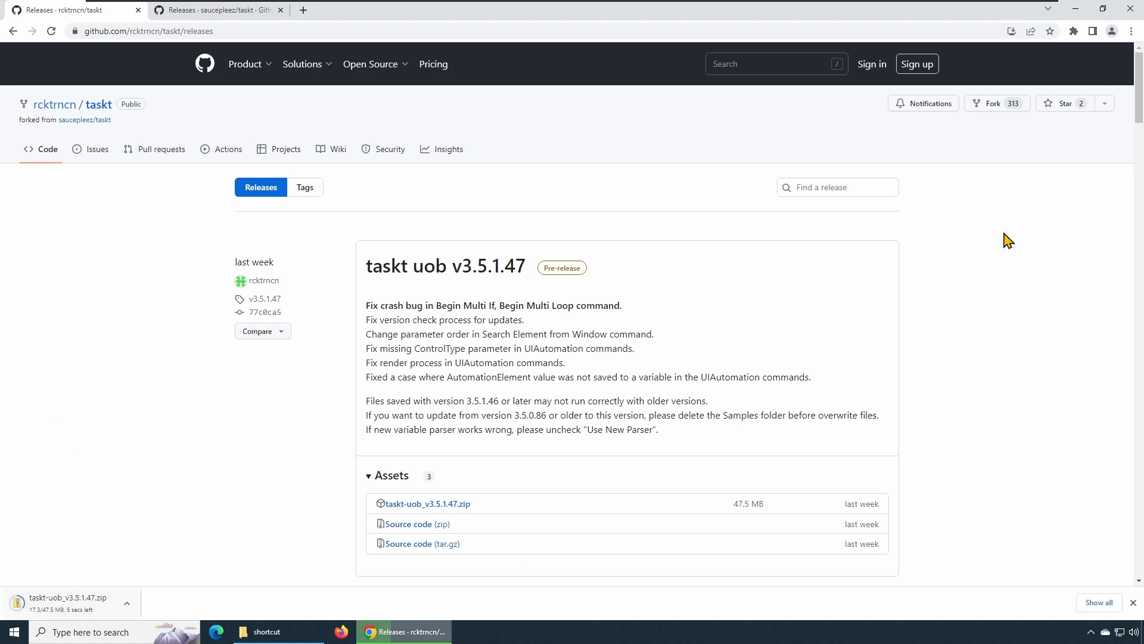
{"action": "left_click", "coordinate": [126, 603]}
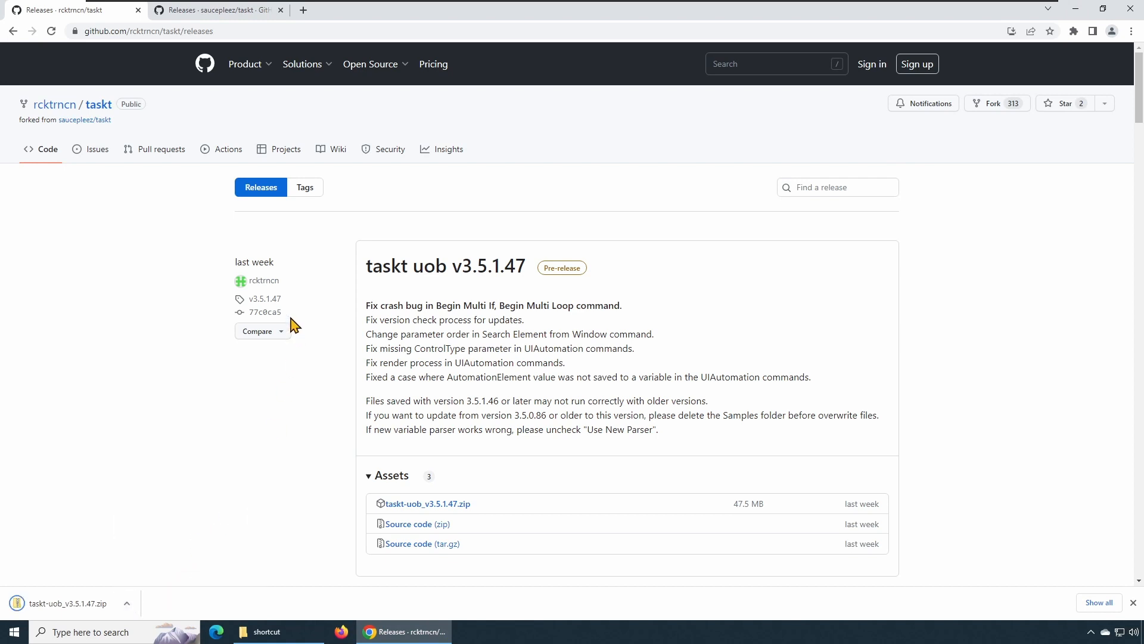
{"action": "left_click", "coordinate": [127, 602]}
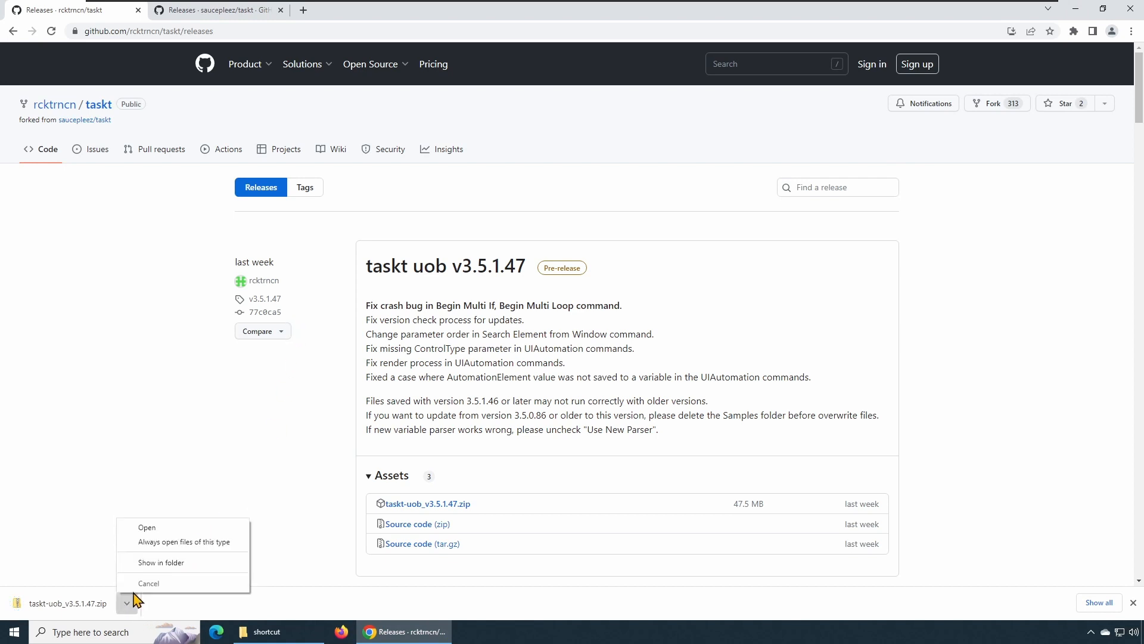
{"action": "left_click", "coordinate": [161, 562]}
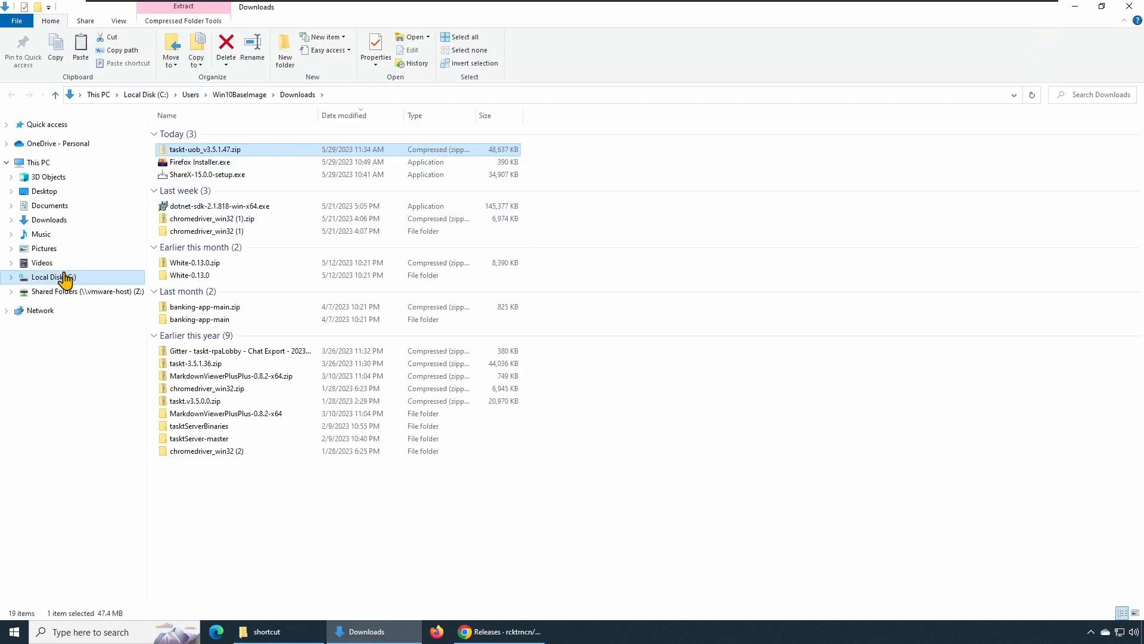
Step: Create a folder named taskt_3_5 on C: and move the downloaded zip into it
{"action": "left_click", "coordinate": [52, 277]}
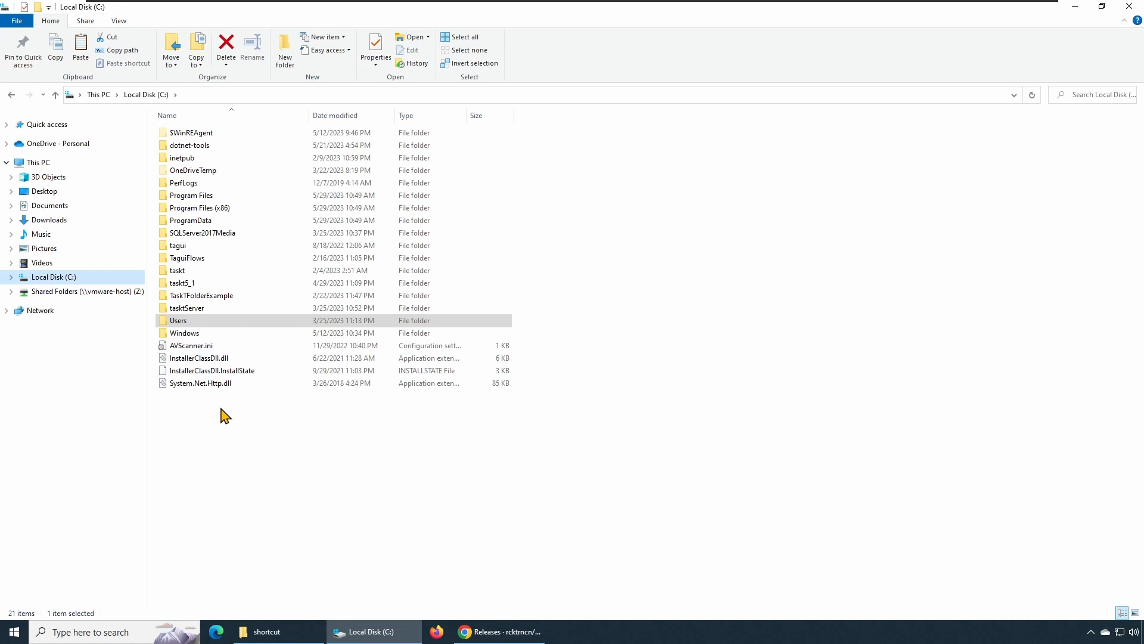
{"action": "mouse_move", "coordinate": [211, 423]}
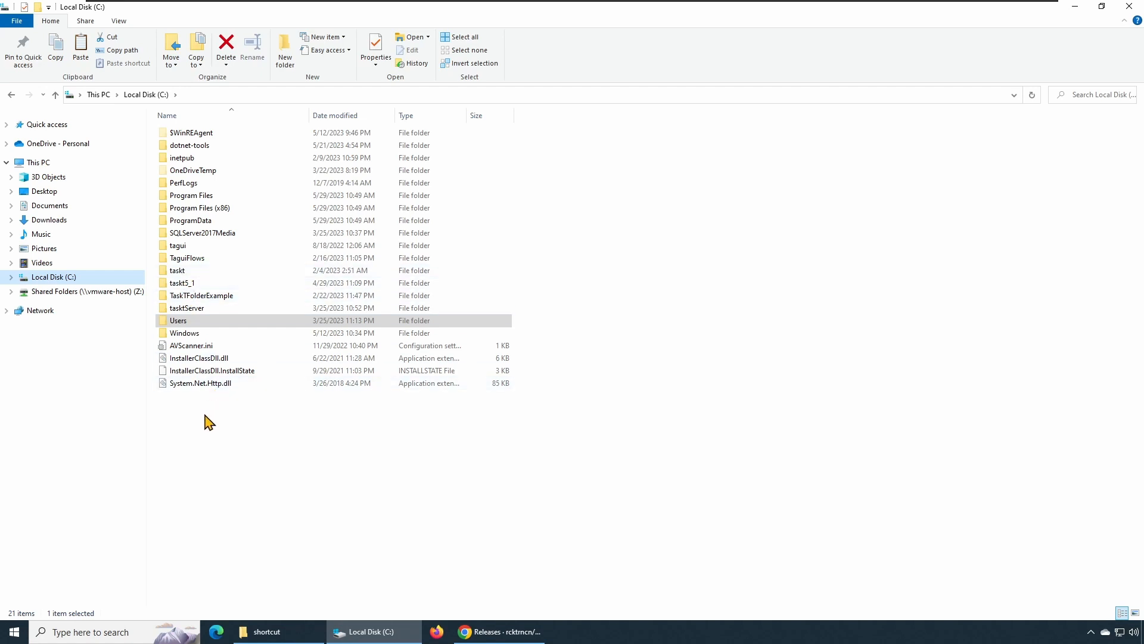
{"action": "left_click", "coordinate": [284, 49]}
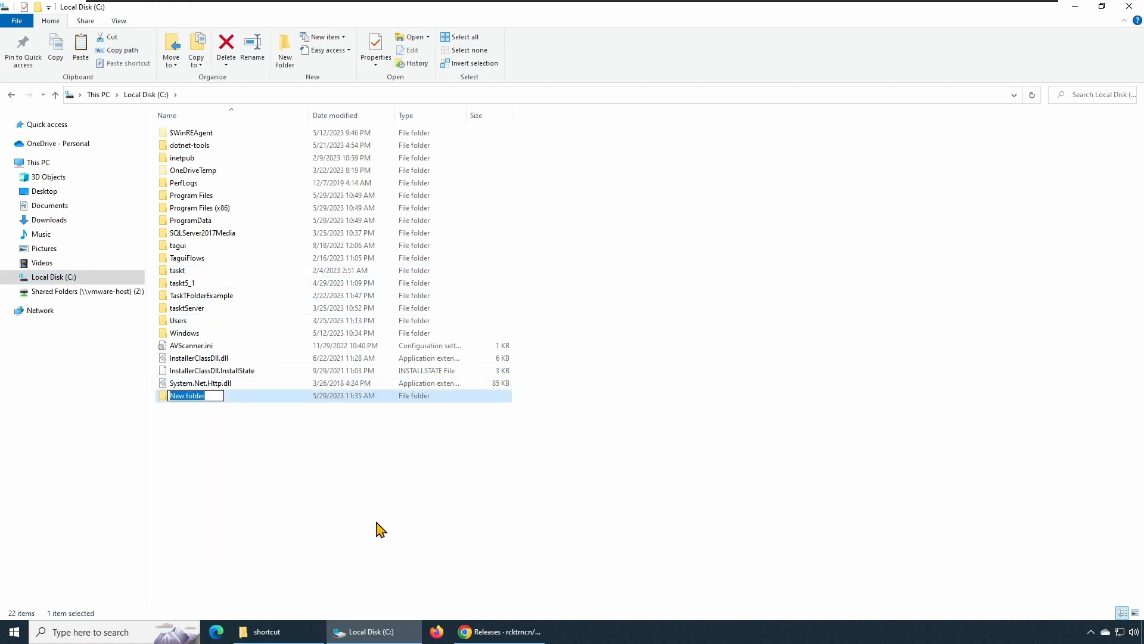
{"action": "left_click", "coordinate": [498, 631]}
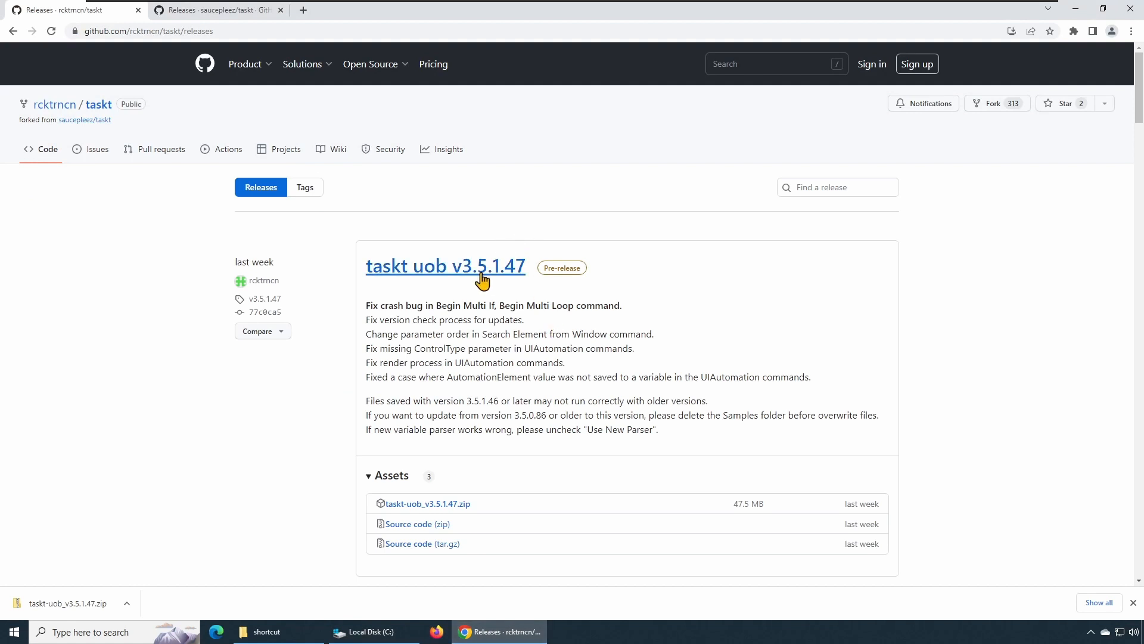
{"action": "left_click", "coordinate": [372, 631]}
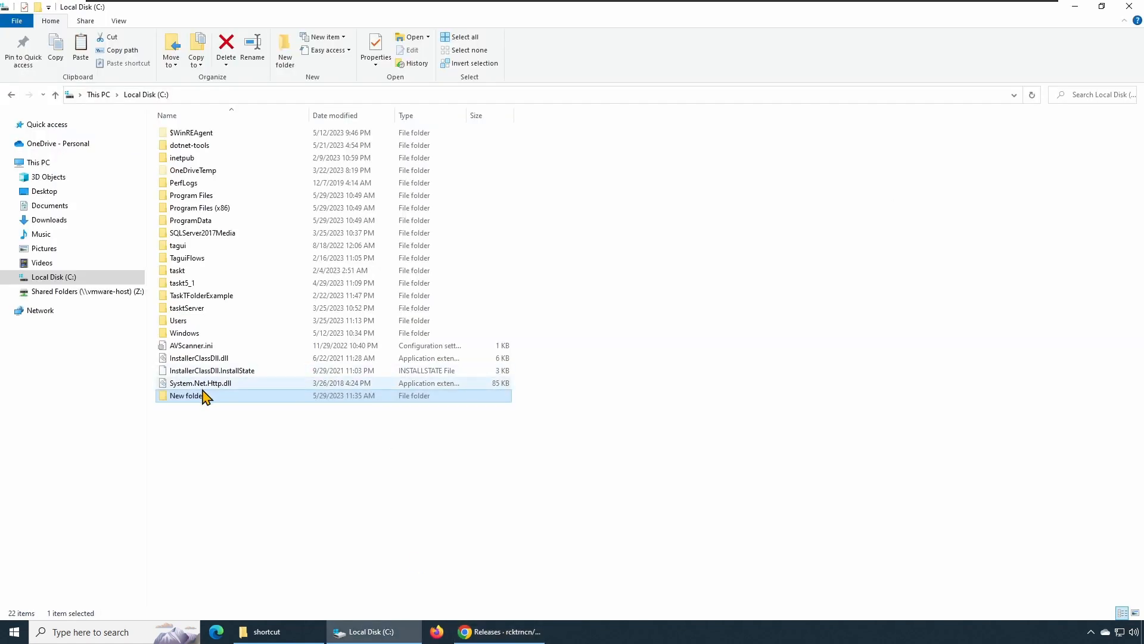
{"action": "type", "text": "taskt_3"}
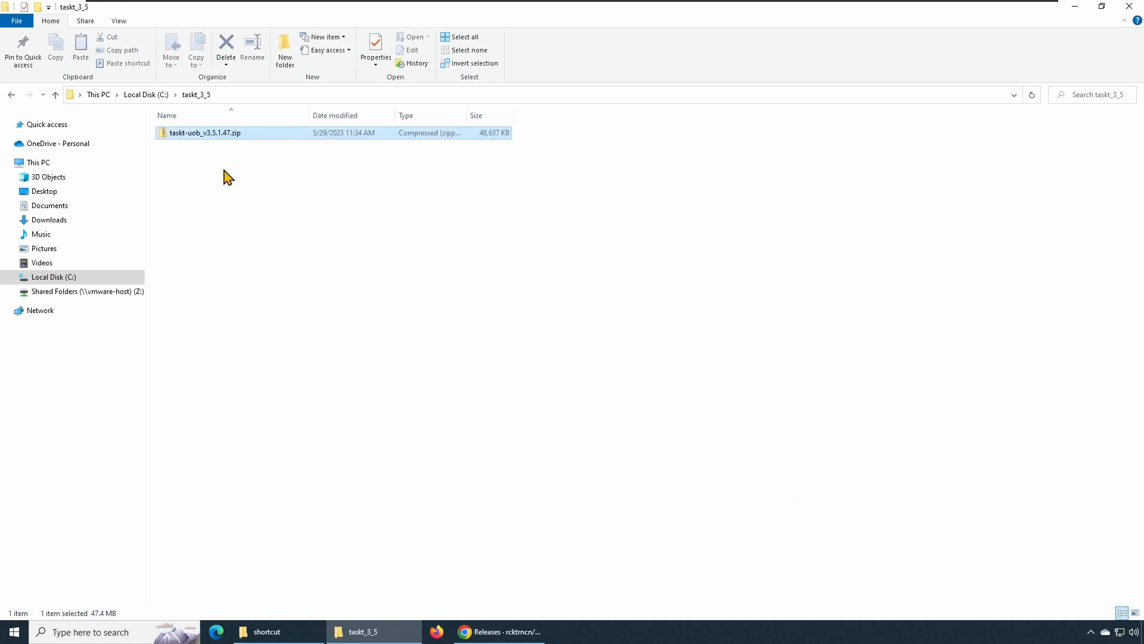
Step: Extract taskt-uob_v3.5.1.47.zip within taskt_3_5, then permanently delete the zip
{"action": "right_click", "coordinate": [205, 132]}
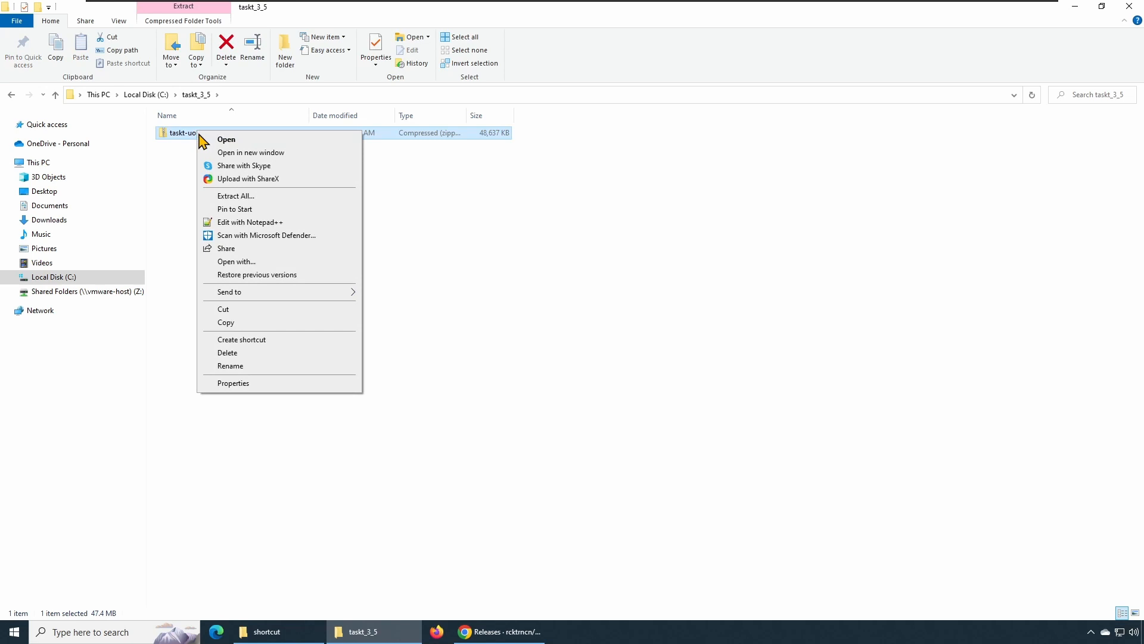
{"action": "left_click", "coordinate": [234, 195]}
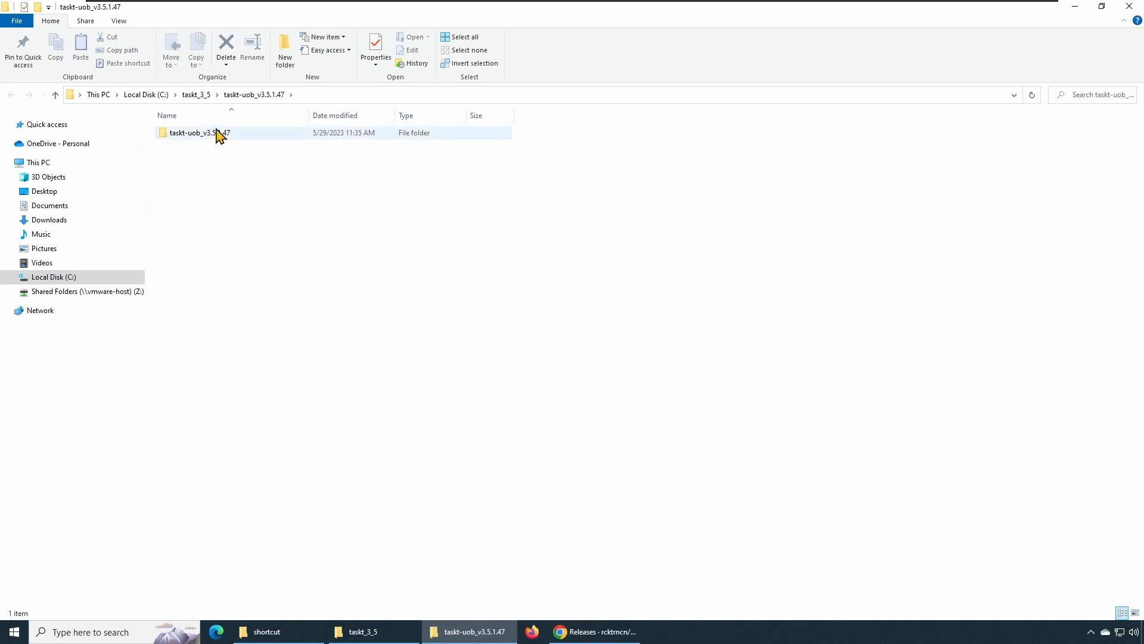
{"action": "left_click", "coordinate": [55, 94]}
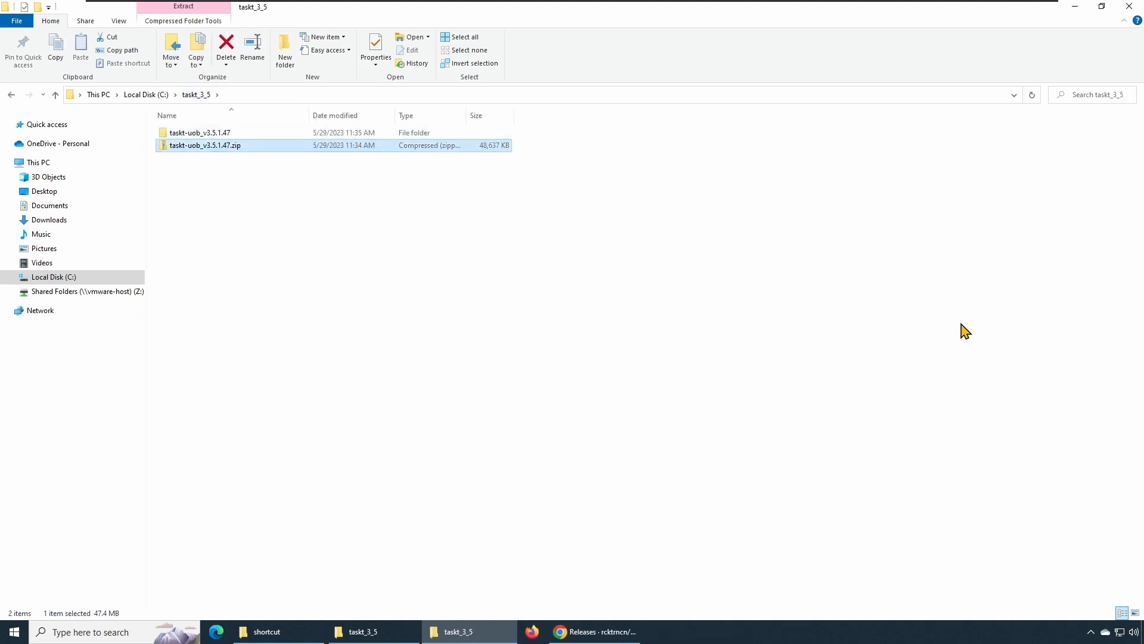
{"action": "left_click", "coordinate": [227, 46]}
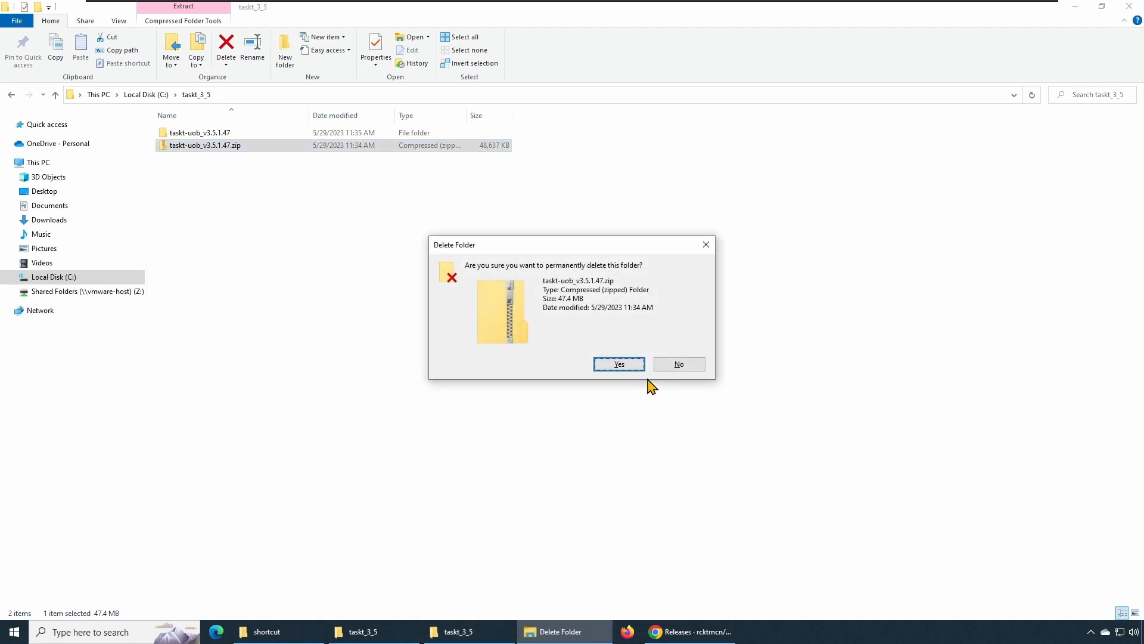
{"action": "left_click", "coordinate": [618, 364]}
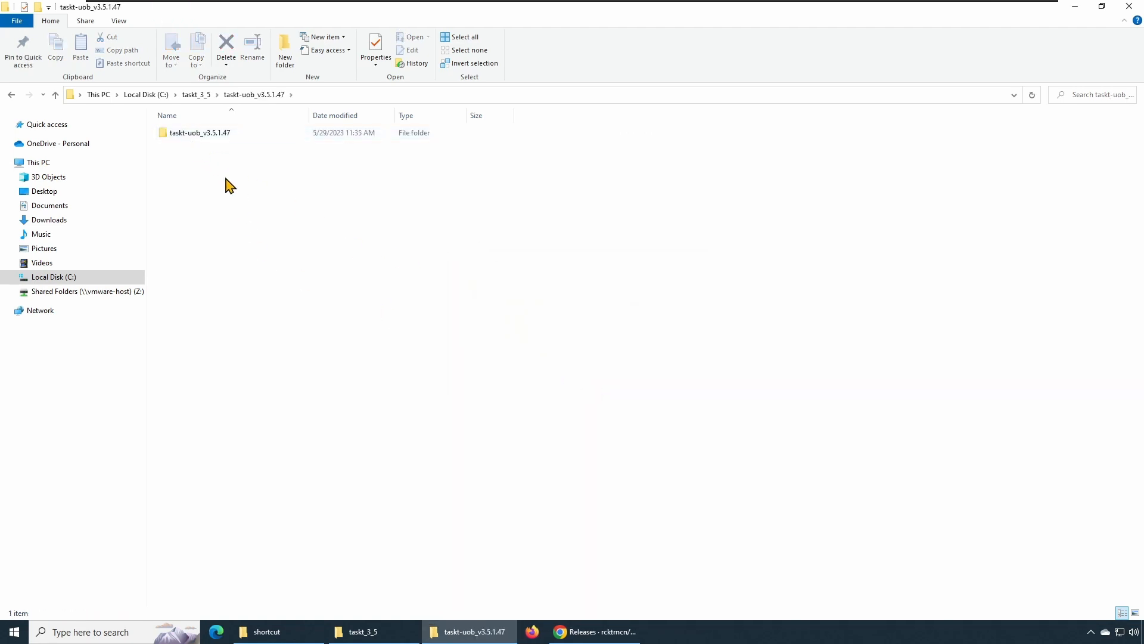
Step: Move all files from the extracted taskt-uob_v3.5.1.47 folder into taskt_3_5 and select taskt.exe
{"action": "double_click", "coordinate": [199, 132]}
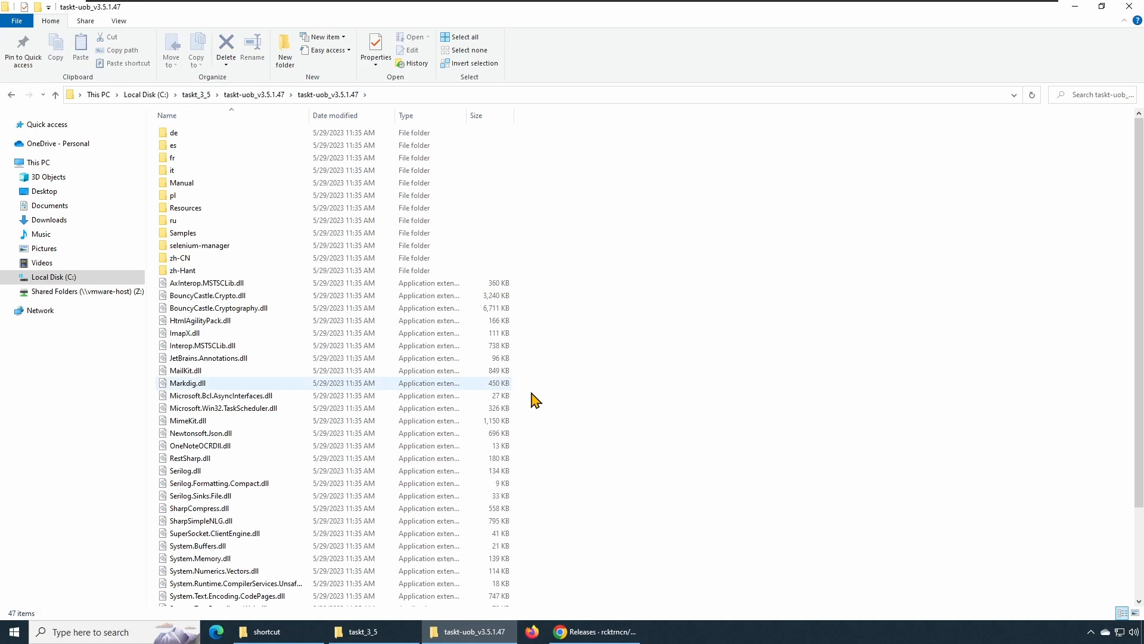
{"action": "mouse_move", "coordinate": [679, 374]}
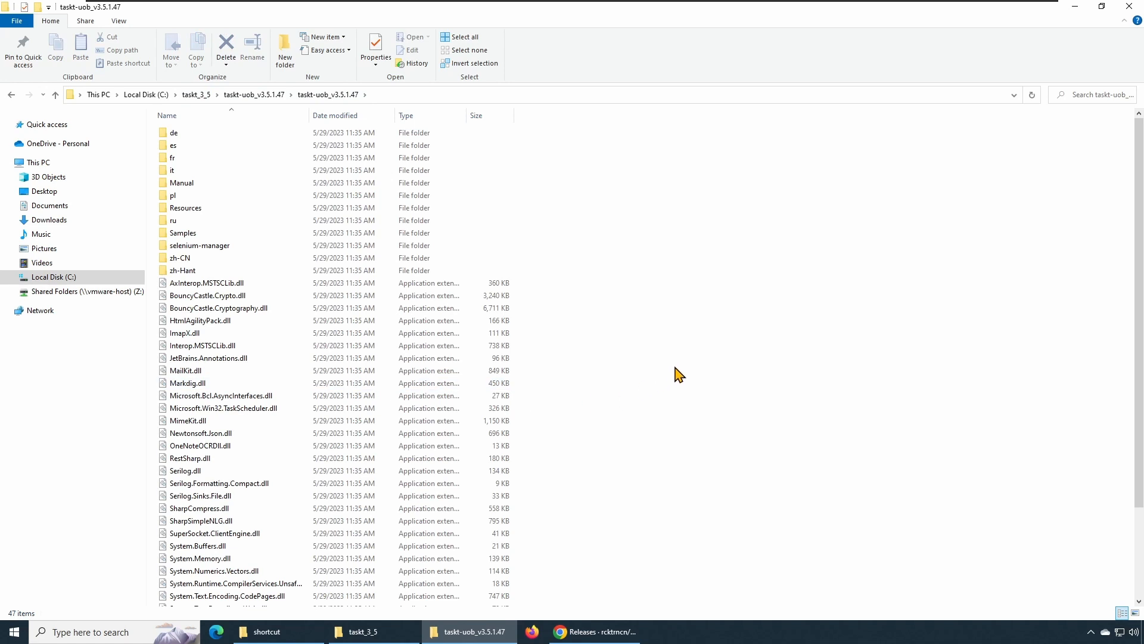
{"action": "left_click", "coordinate": [195, 94]}
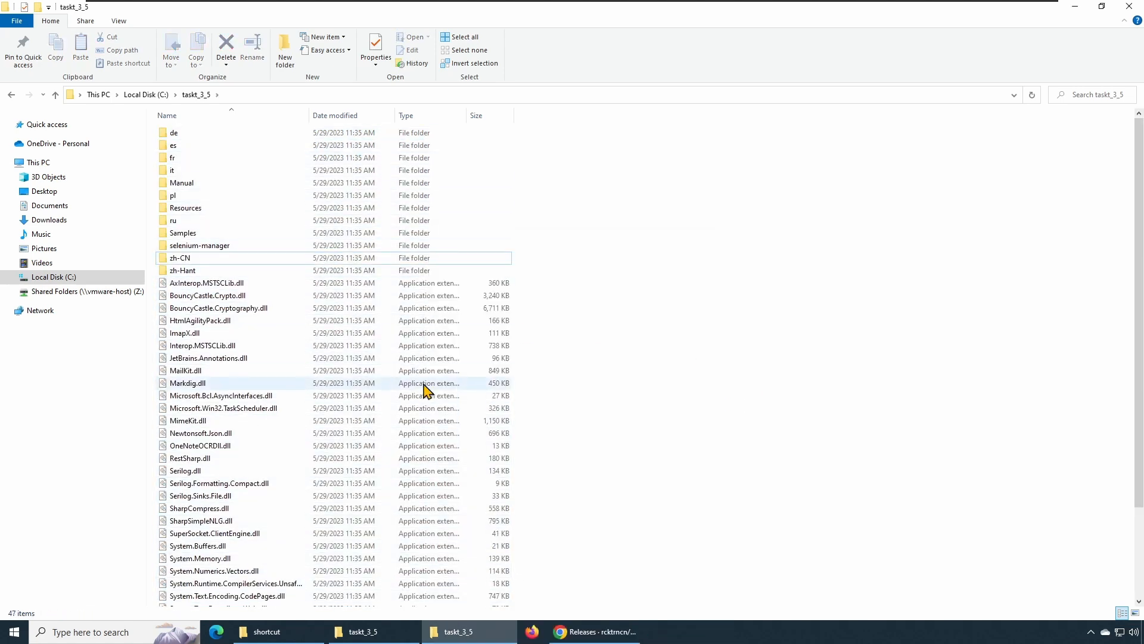
{"action": "left_click", "coordinate": [183, 549]}
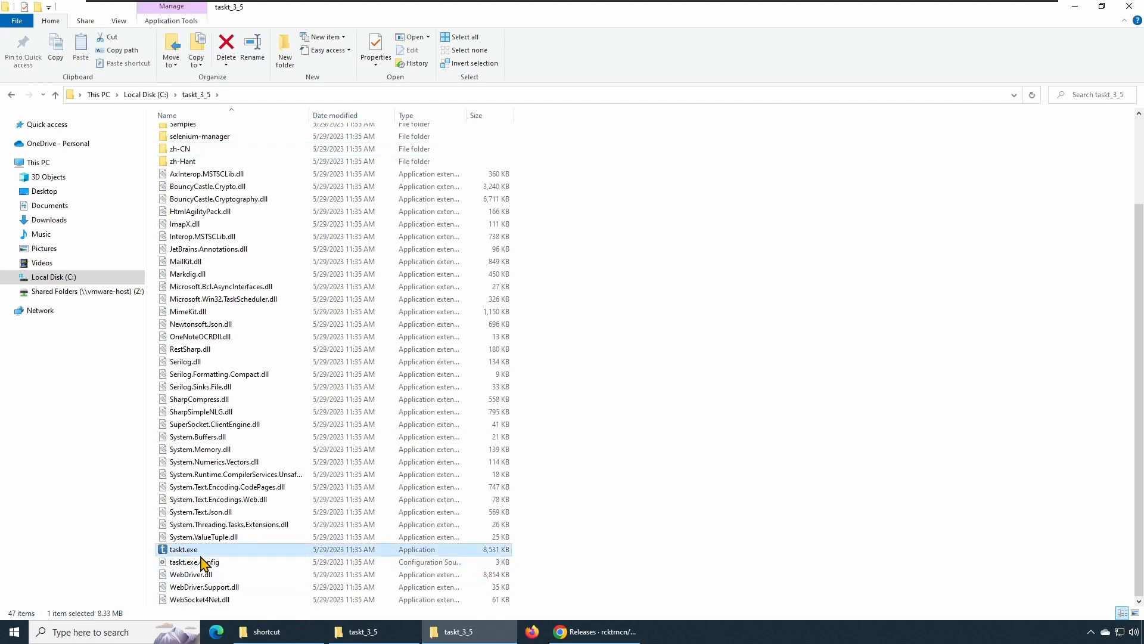
Step: Launch taskt.exe and check in Help > About that it reports version 3.5.1.47
{"action": "double_click", "coordinate": [183, 549]}
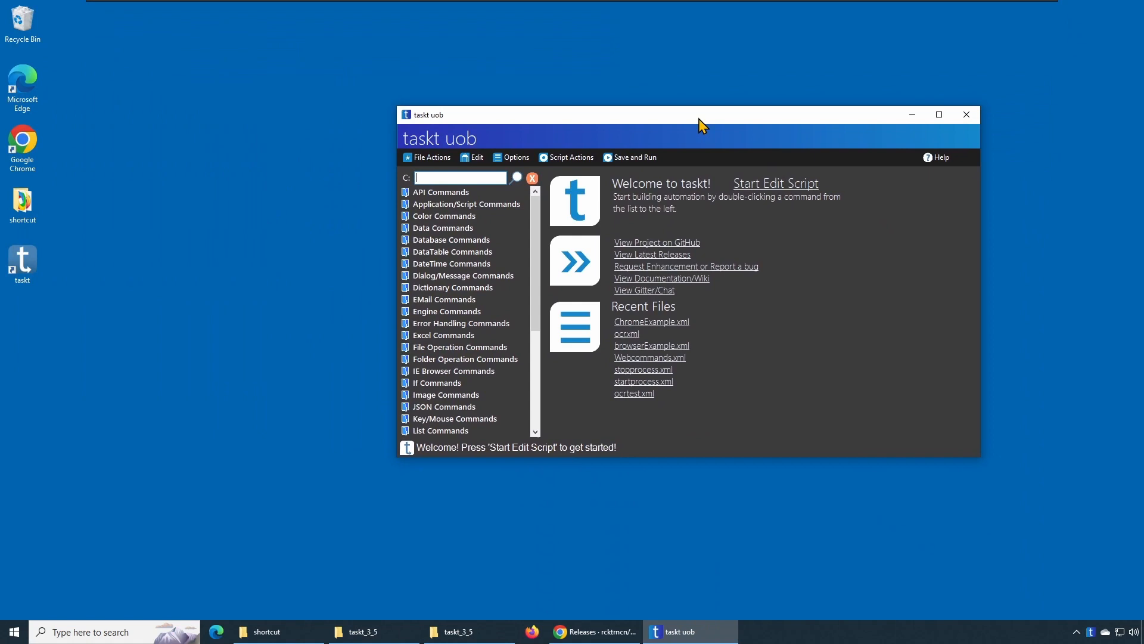
{"action": "left_click", "coordinate": [938, 157]}
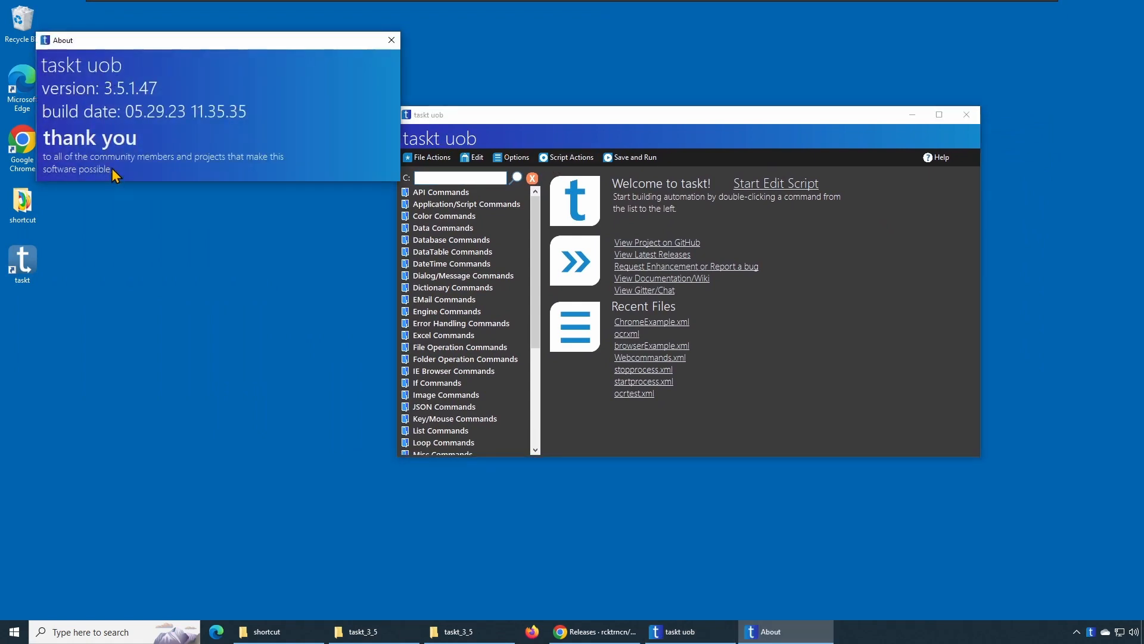
{"action": "mouse_move", "coordinate": [200, 133]}
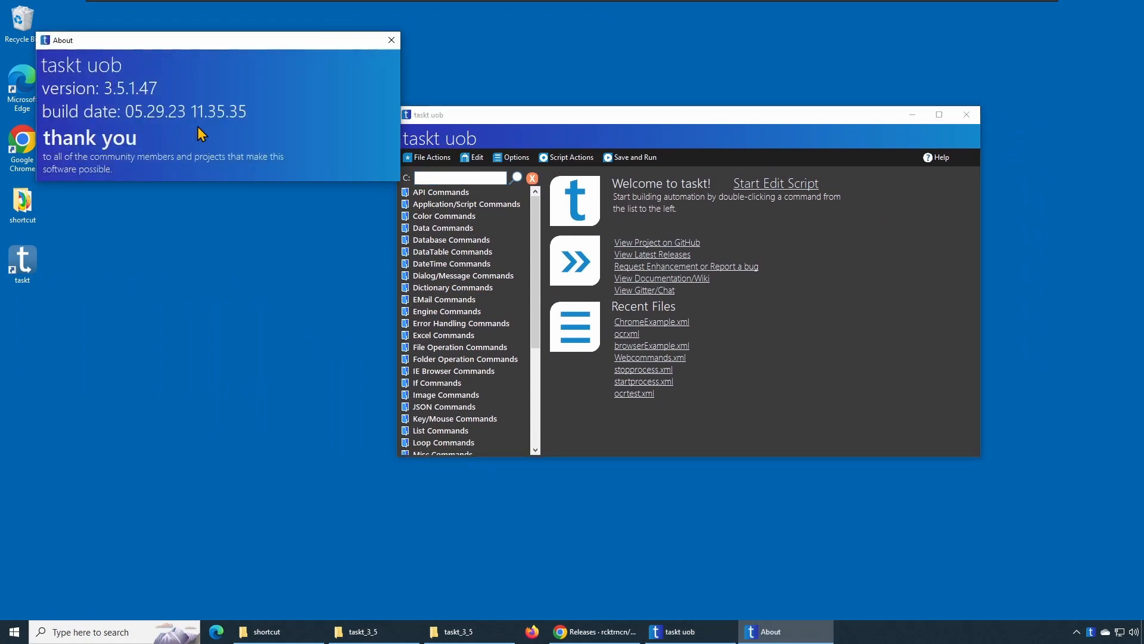
{"action": "left_click", "coordinate": [391, 40]}
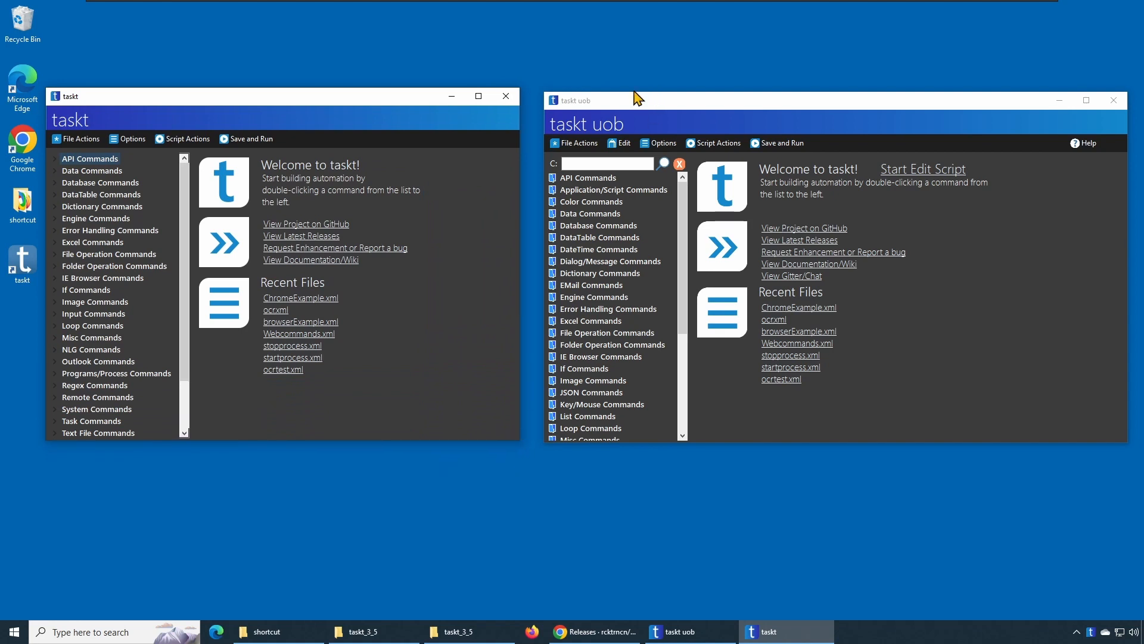
{"action": "mouse_move", "coordinate": [106, 415]}
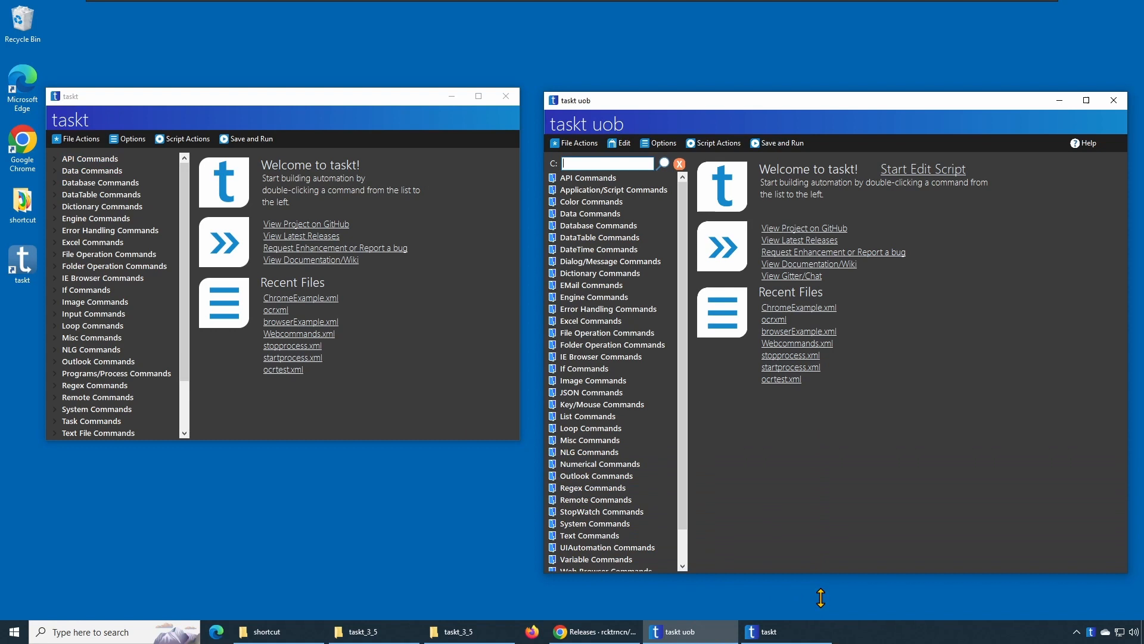
Step: Place taskt 3.5.0 and taskt uob side by side, taller, with Dictionary Commands expanded
{"action": "scroll", "scroll_direction": "down", "scroll_amount": 3}
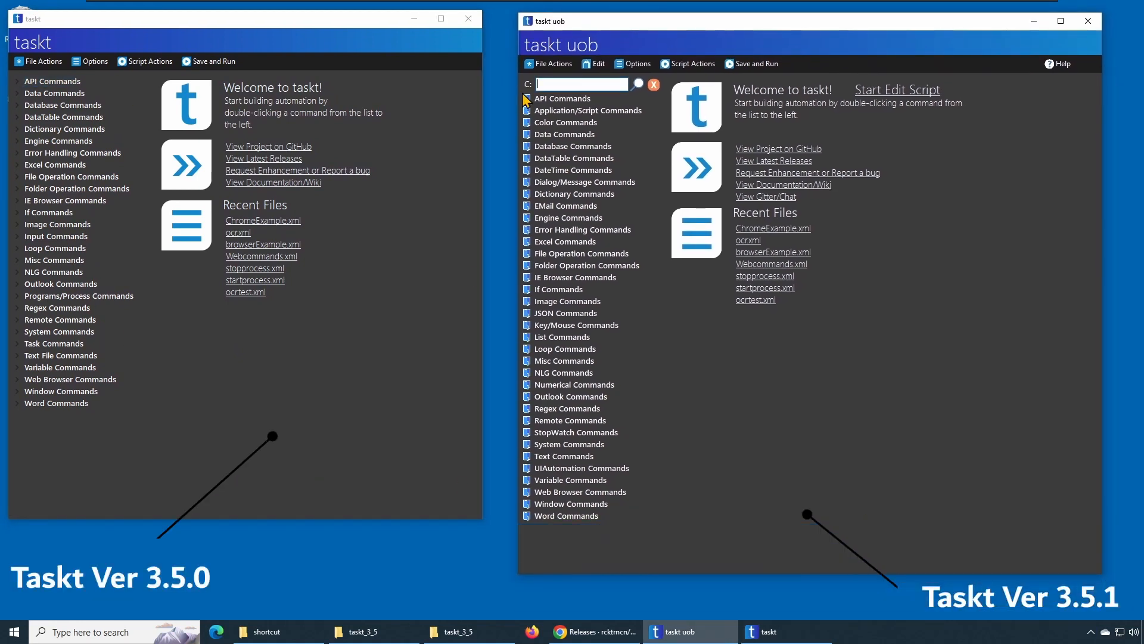
{"action": "mouse_move", "coordinate": [74, 214]}
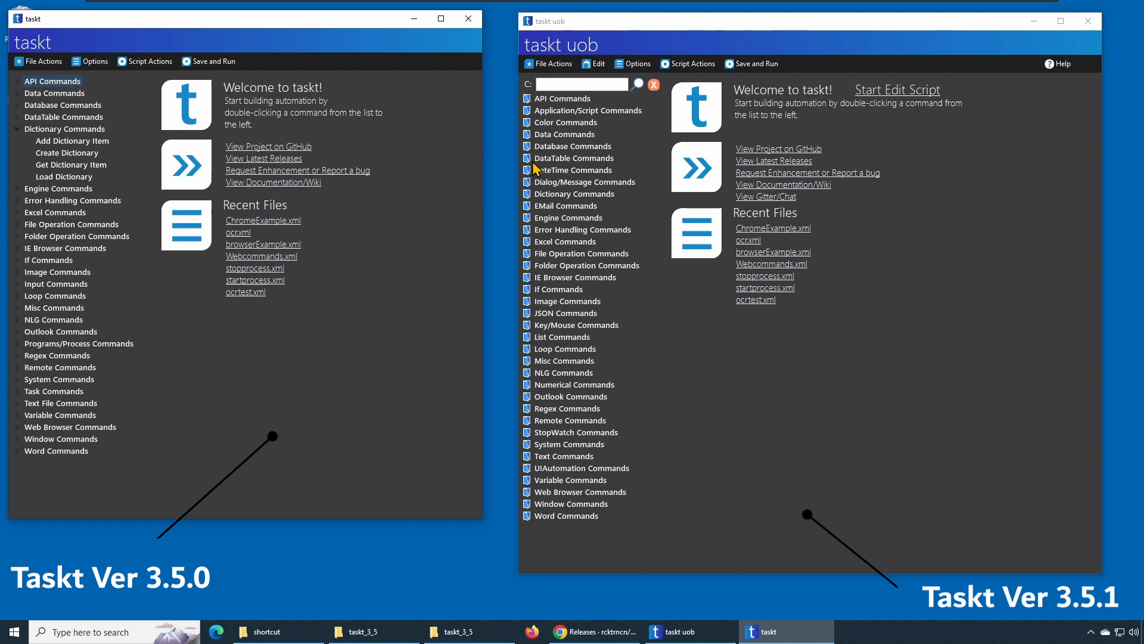
Step: Expand Dictionary Commands and its Convert, Dictionary Action, Dictionary Item and Dictionary Key groups in taskt uob
{"action": "left_click", "coordinate": [573, 193]}
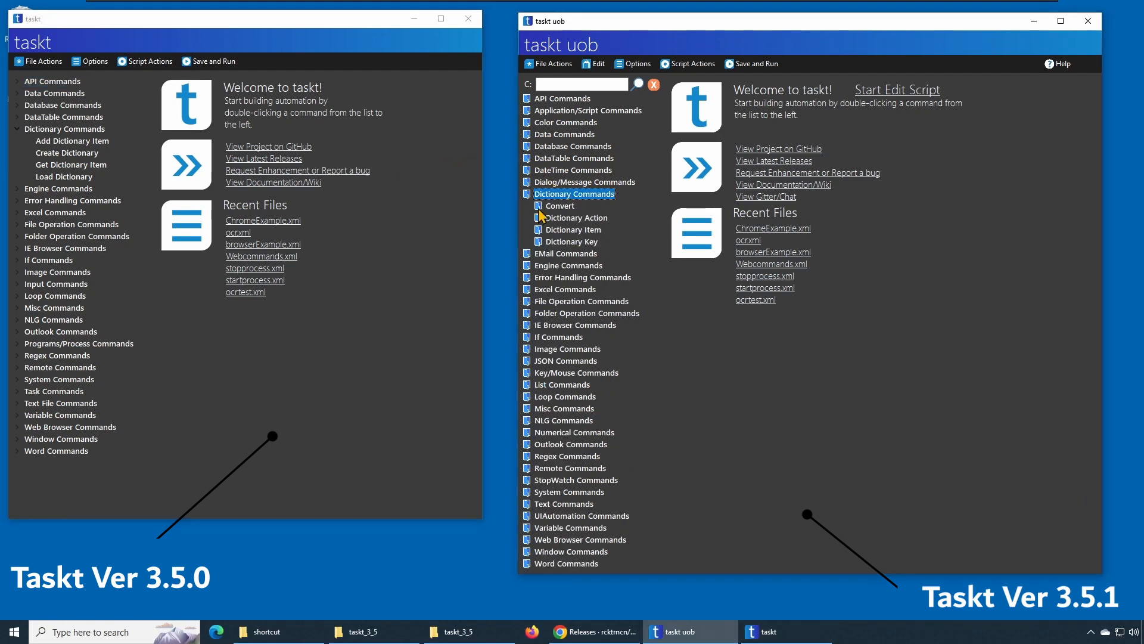
{"action": "left_click", "coordinate": [575, 218]}
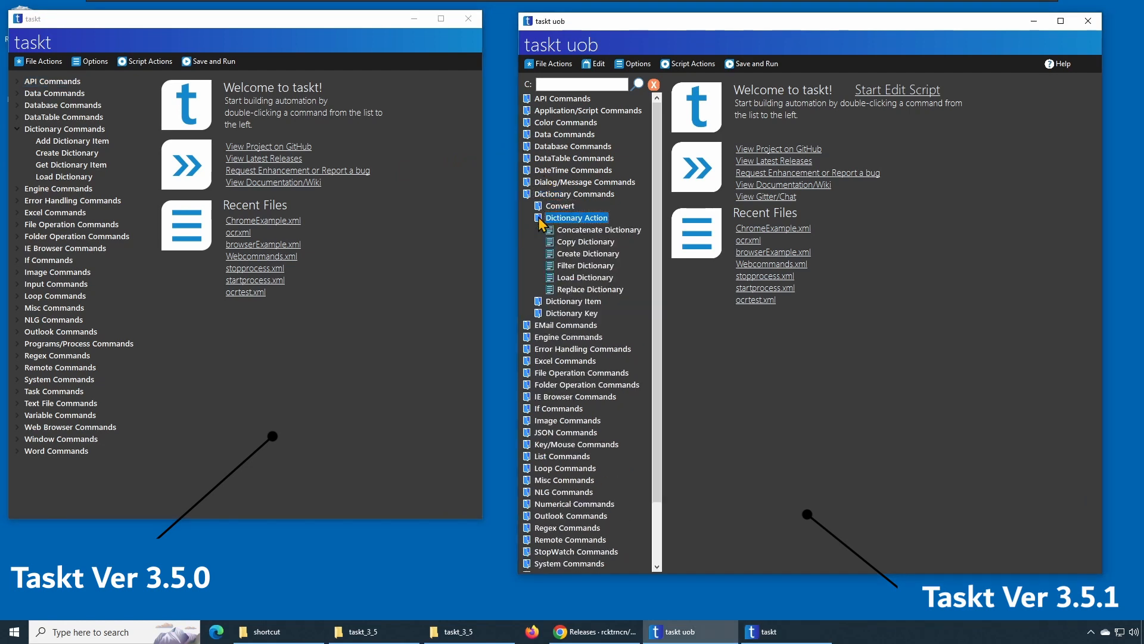
{"action": "left_click", "coordinate": [559, 205]}
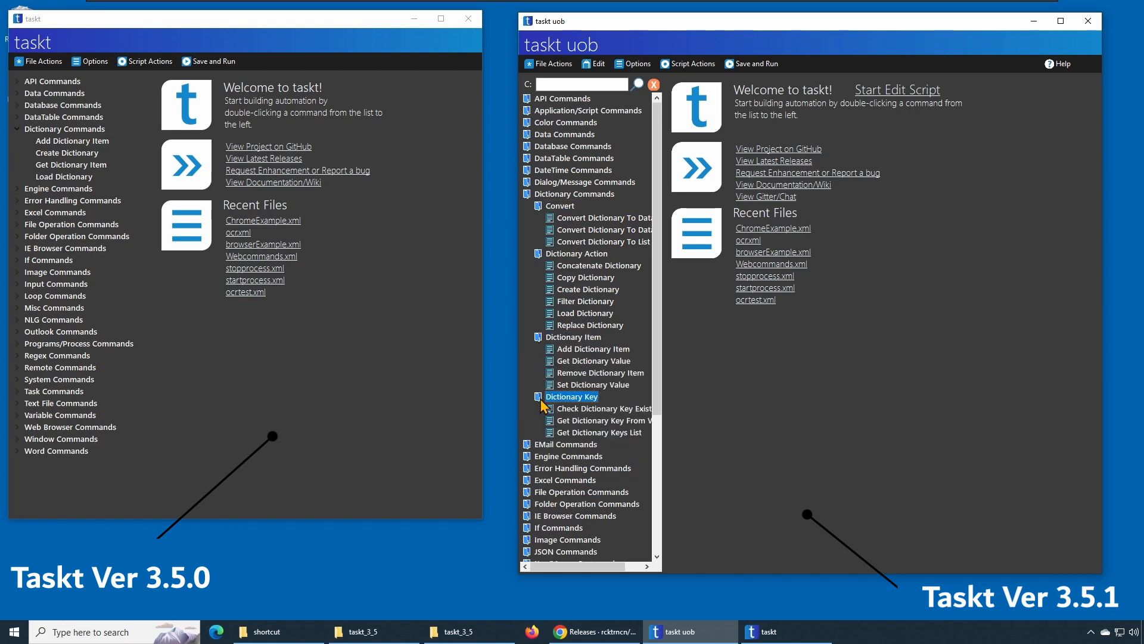
{"action": "mouse_move", "coordinate": [639, 432]}
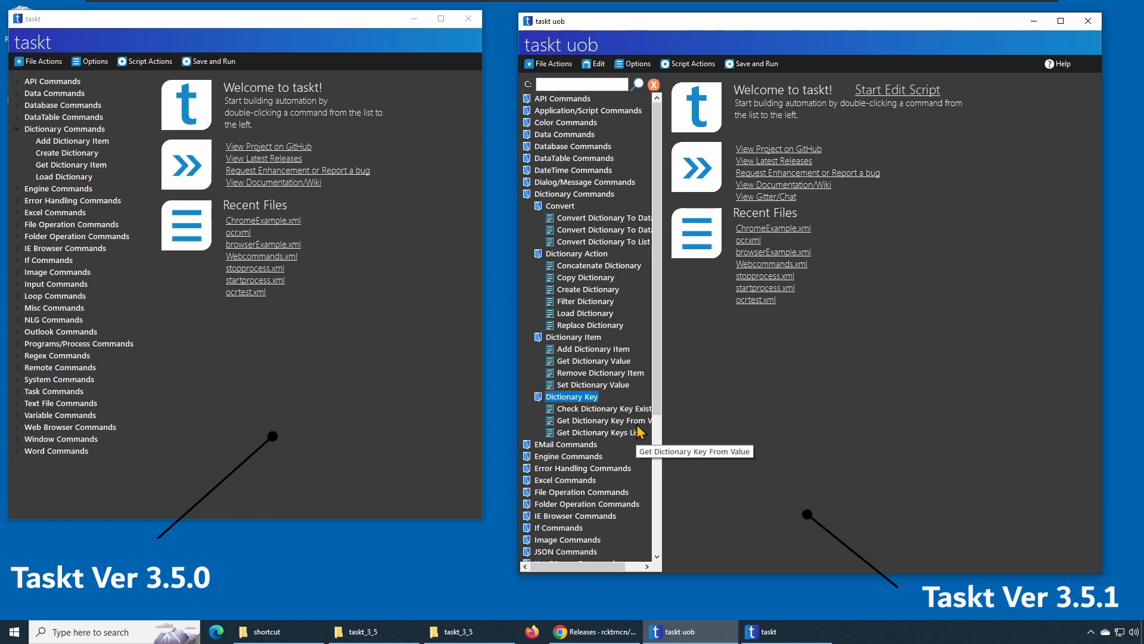
{"action": "mouse_move", "coordinate": [639, 432]}
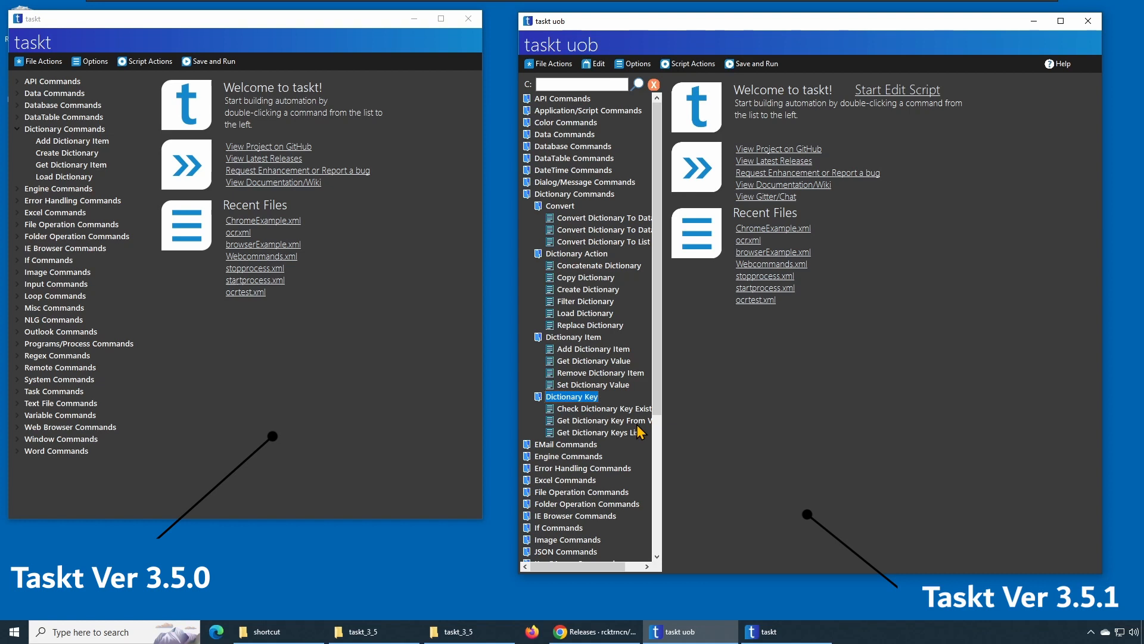
{"action": "mouse_move", "coordinate": [599, 420]}
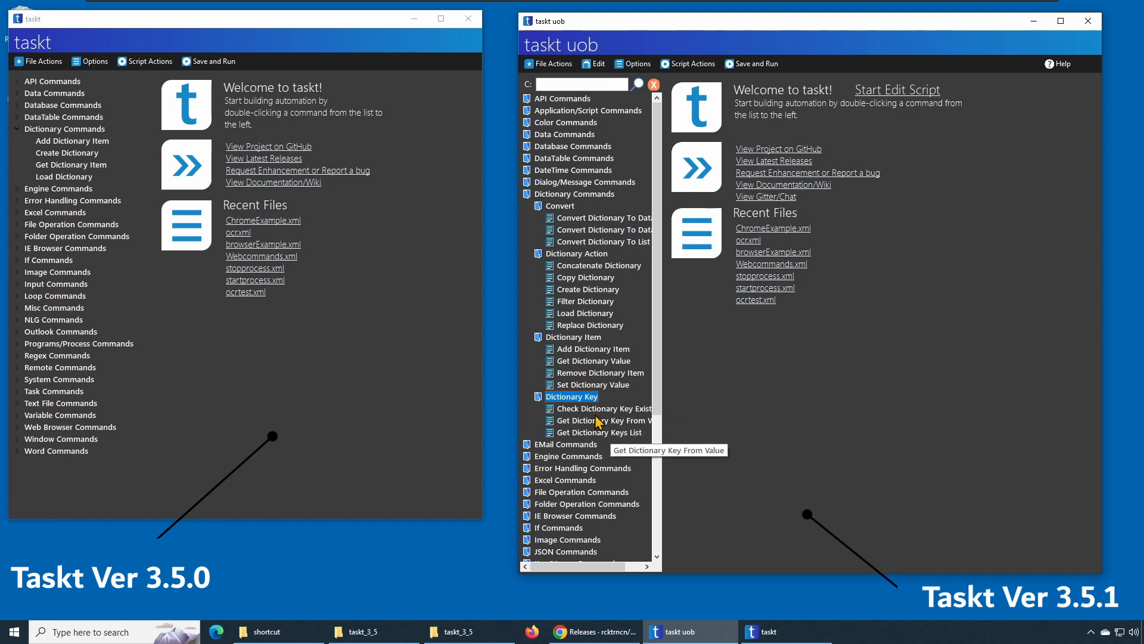
{"action": "mouse_move", "coordinate": [467, 386]}
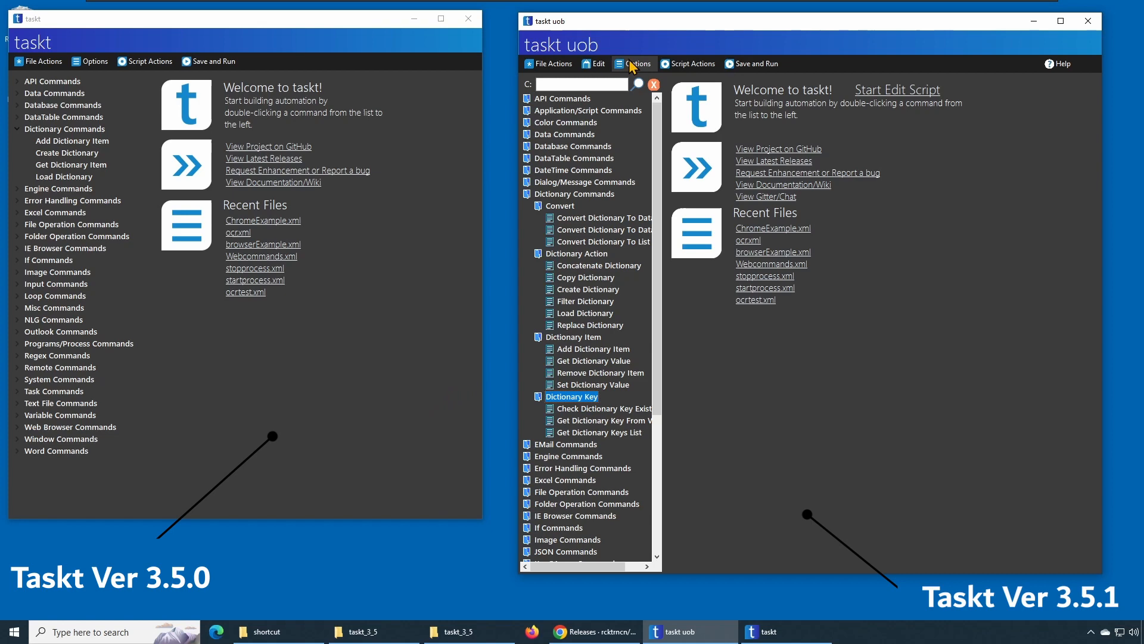
{"action": "mouse_move", "coordinate": [701, 484]}
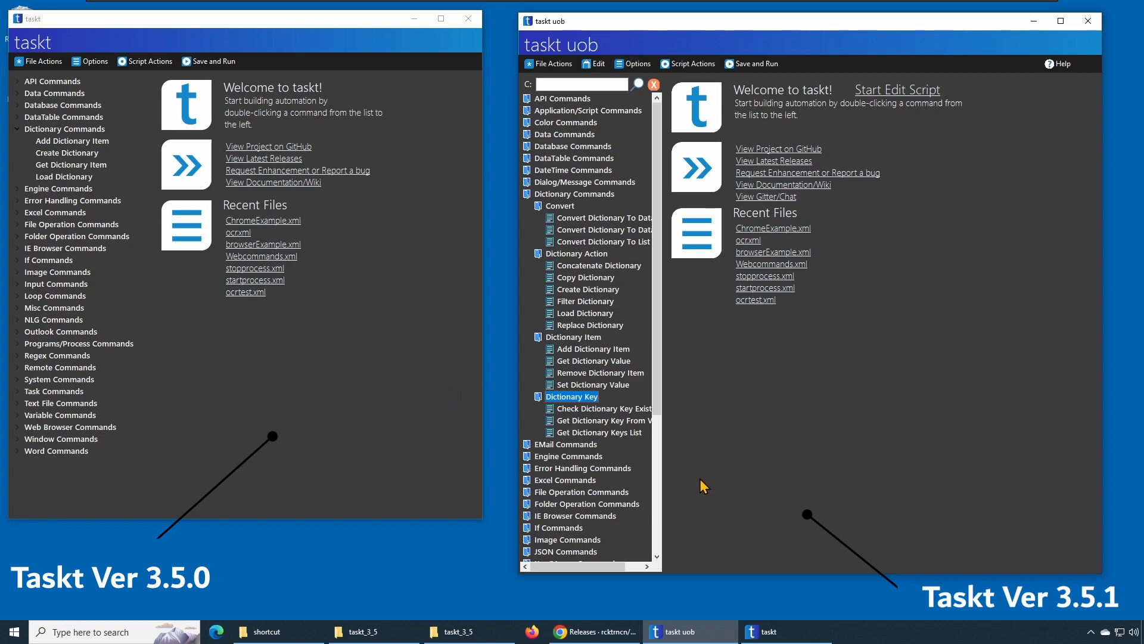
{"action": "mouse_move", "coordinate": [751, 531]}
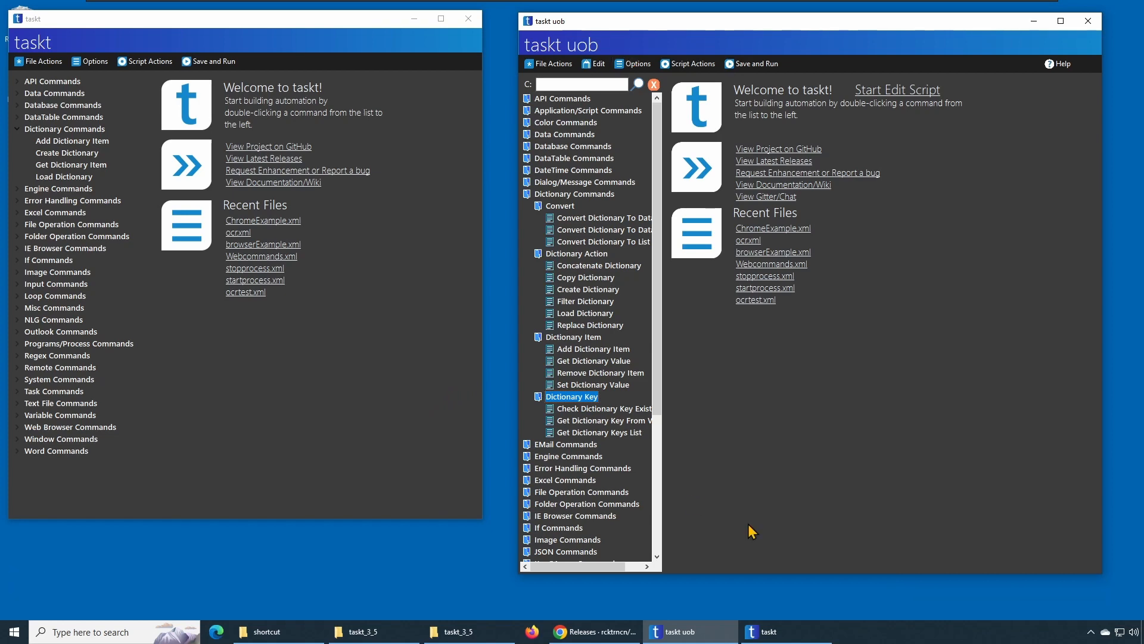